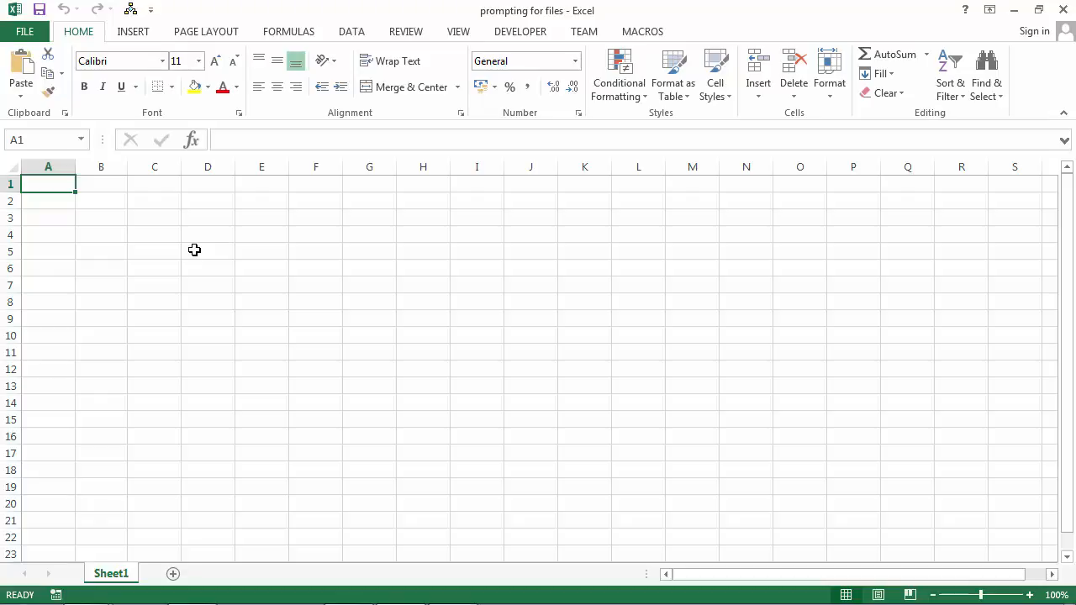
{"action": "mouse_move", "coordinate": [198, 352]}
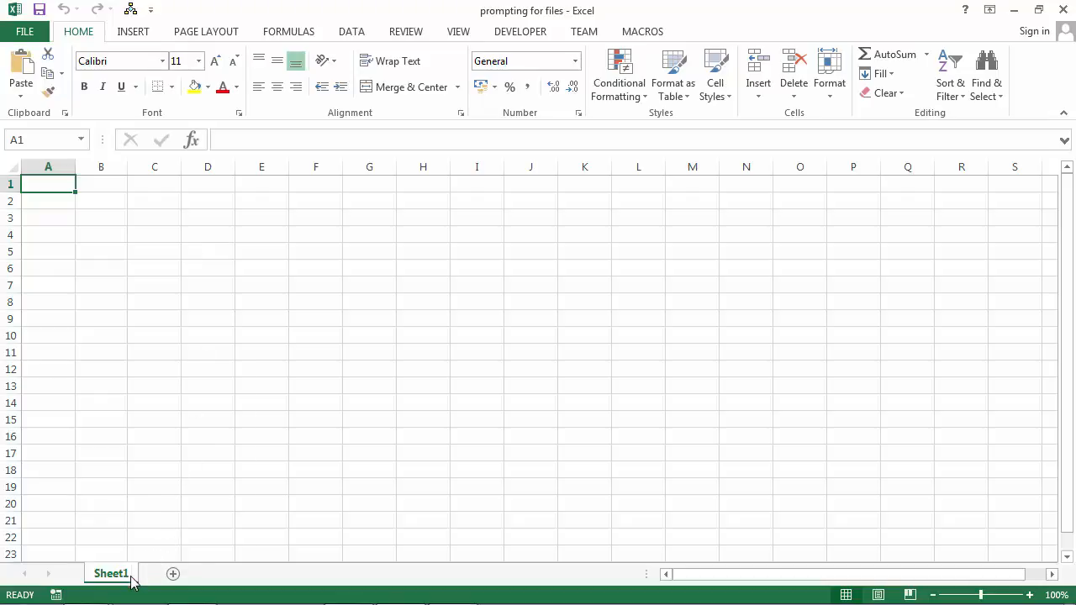
Open Sheet1's code in the VBA editor using View Code on the sheet tab
{"action": "right_click", "coordinate": [110, 573]}
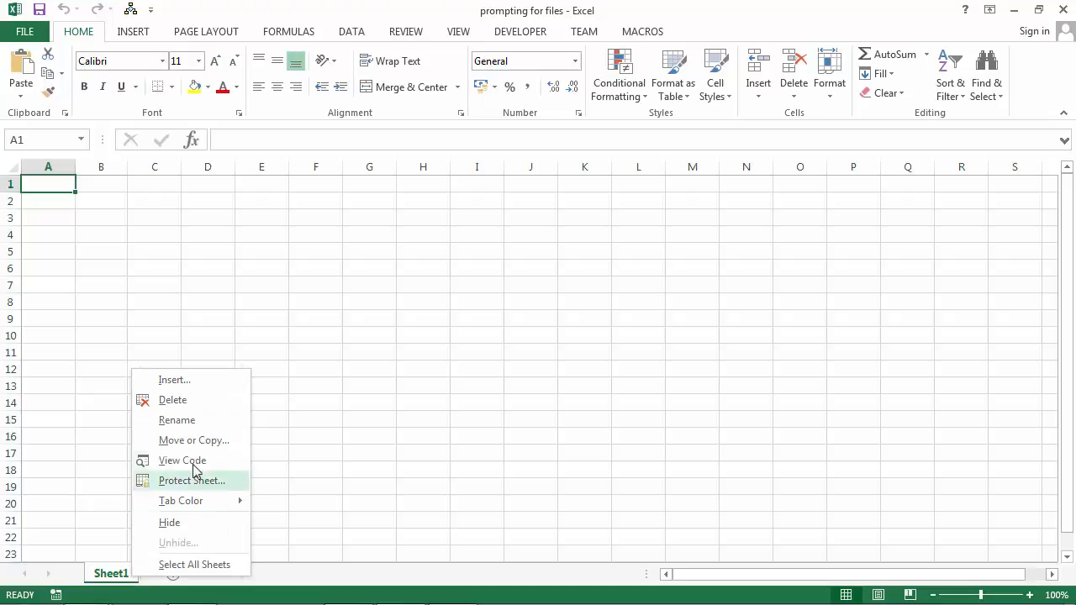
{"action": "left_click", "coordinate": [182, 460]}
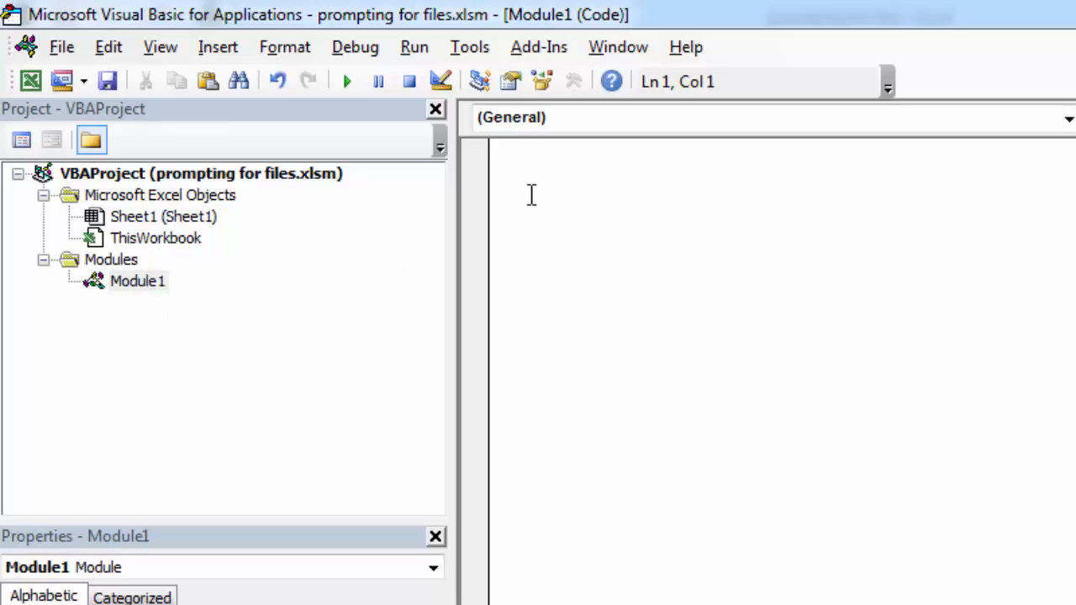
Write Sub GettingFiles() in Module1 with the line Dim SelectedFile As Variant
{"action": "type", "text": "ub"}
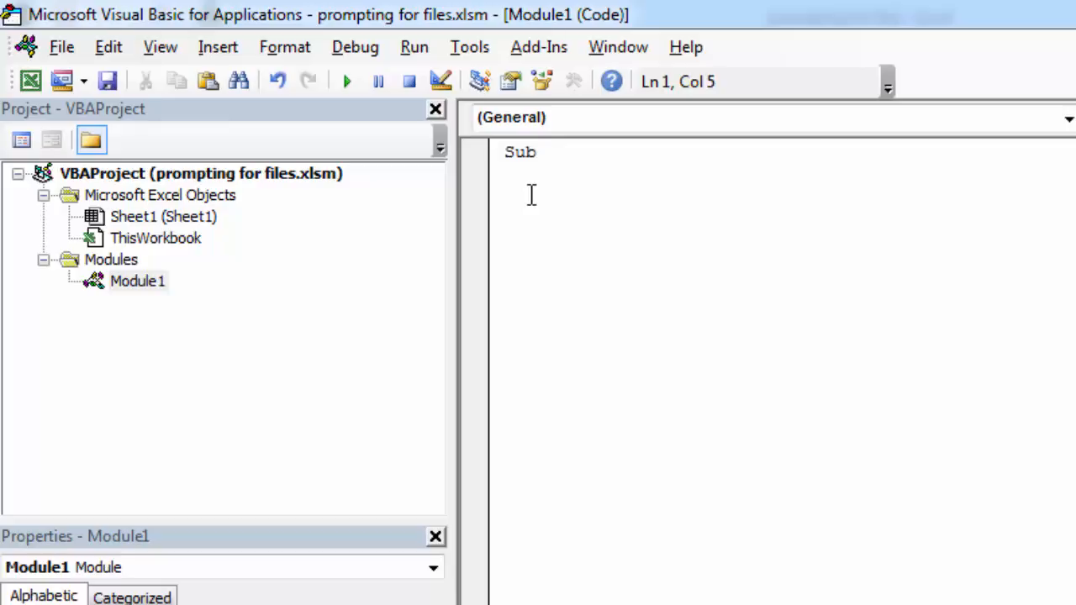
{"action": "type", "text": "Getting"}
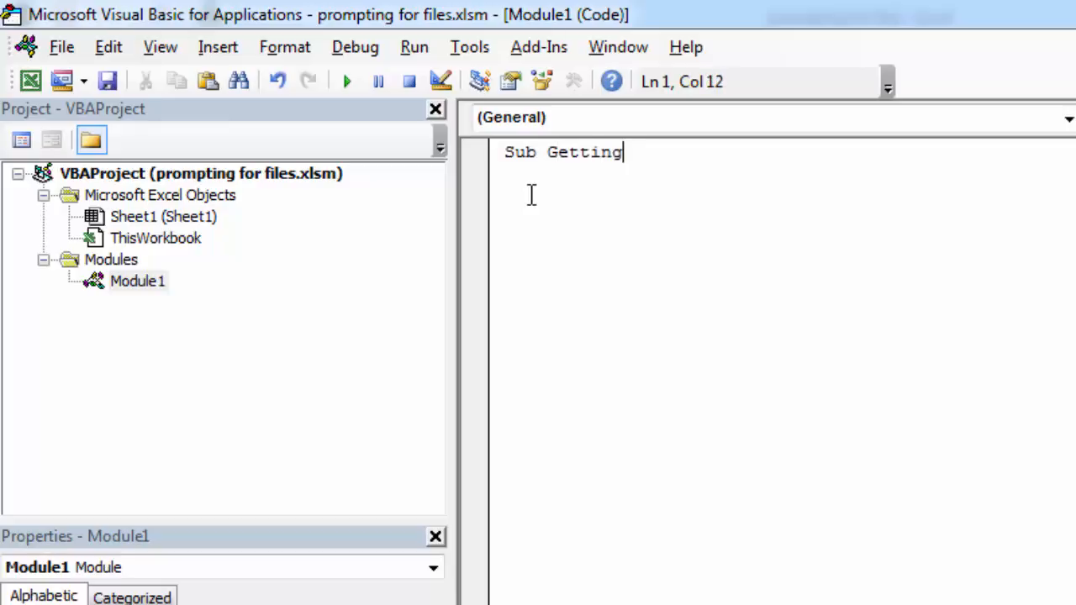
{"action": "type", "text": "Files()"}
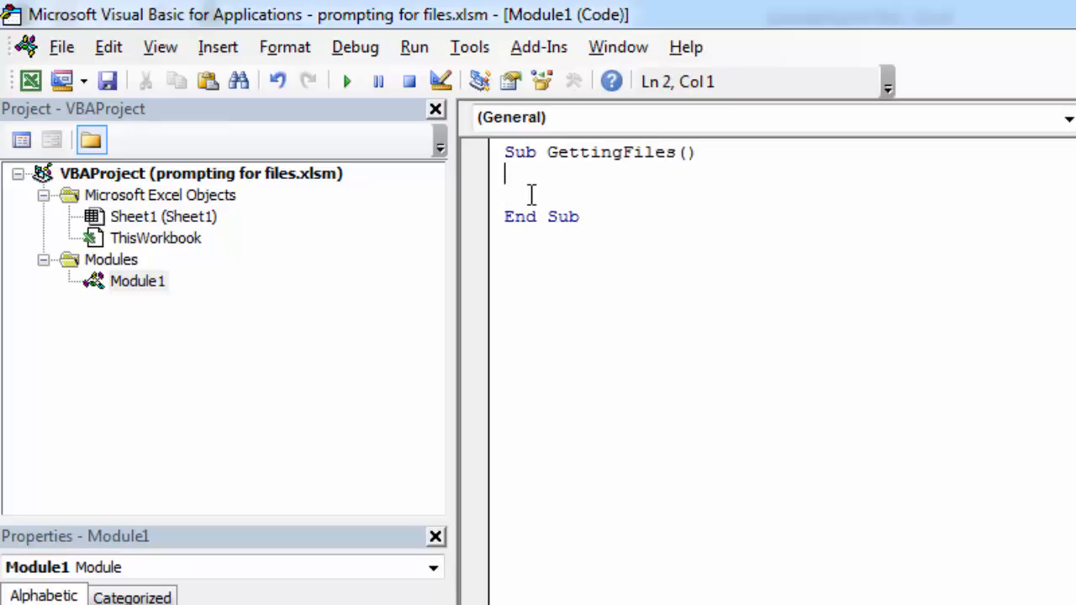
{"action": "type", "text": "Dim"}
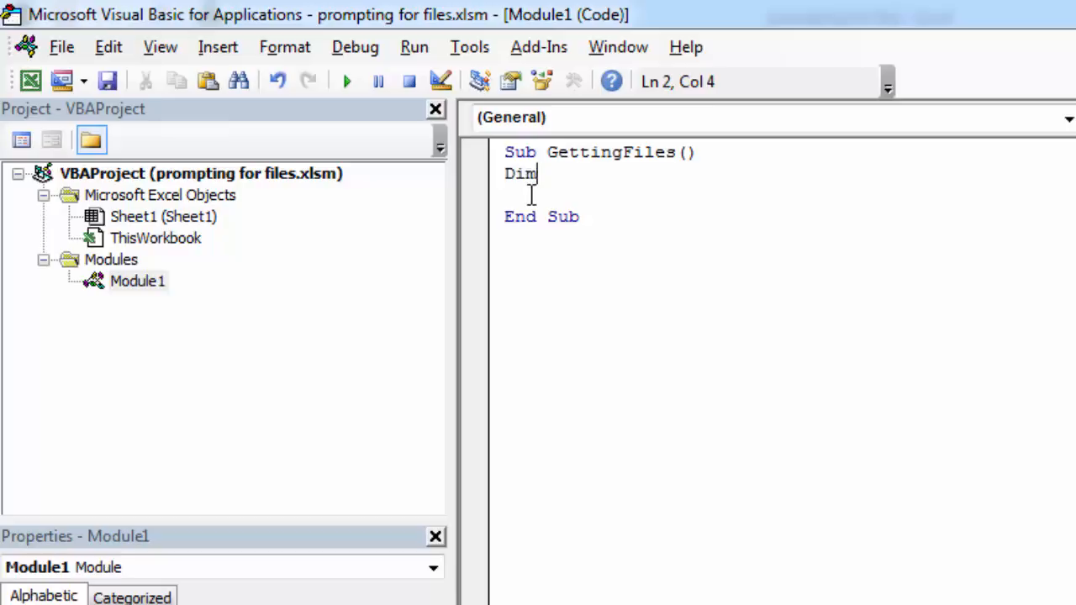
{"action": "type", "text": "Selected"}
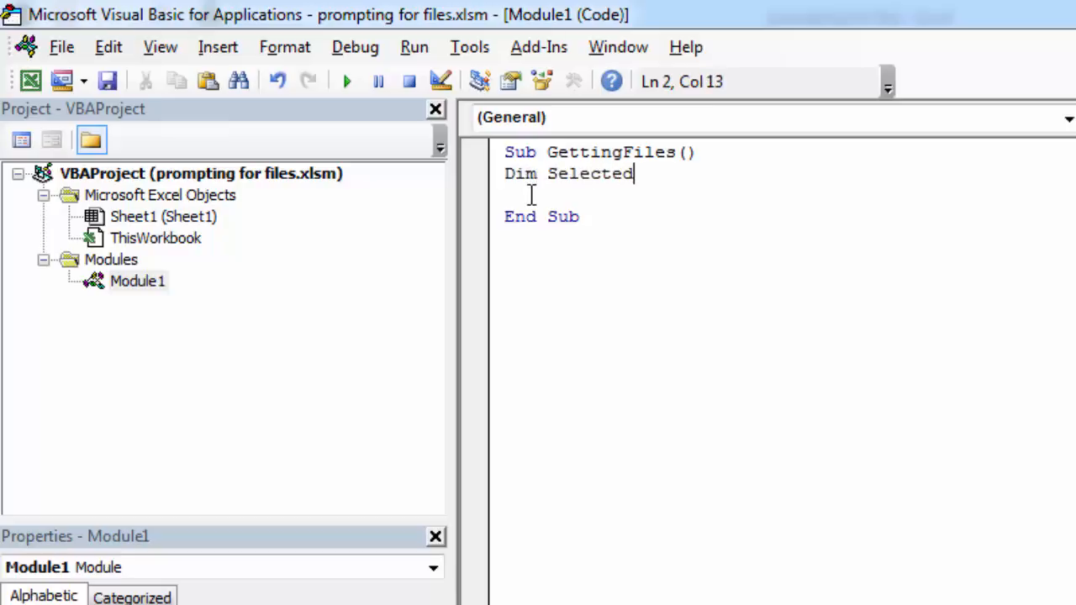
{"action": "type", "text": "File a"}
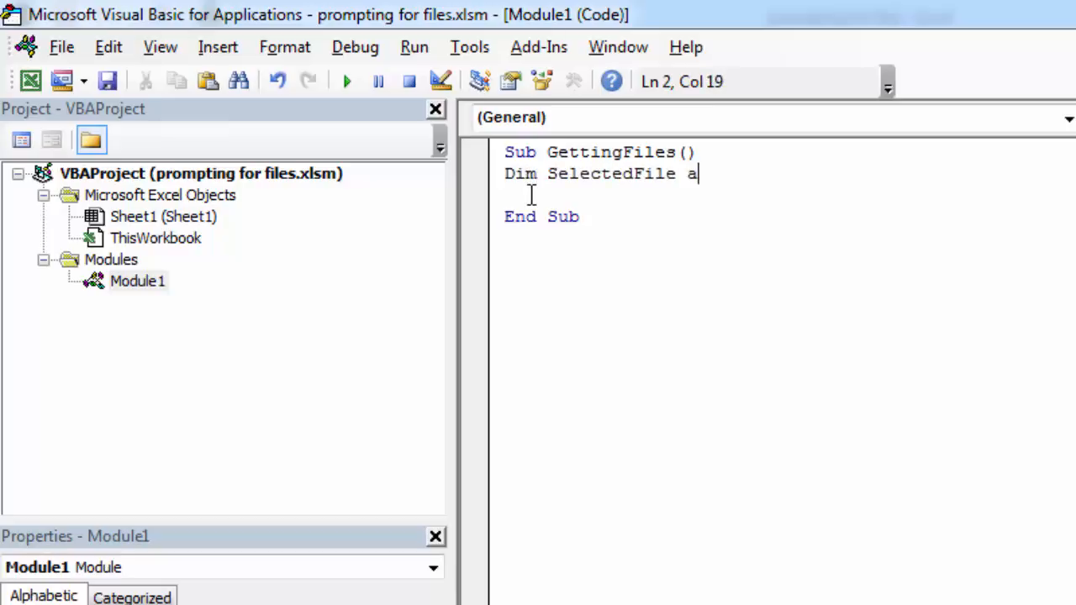
{"action": "type", "text": "s variant"}
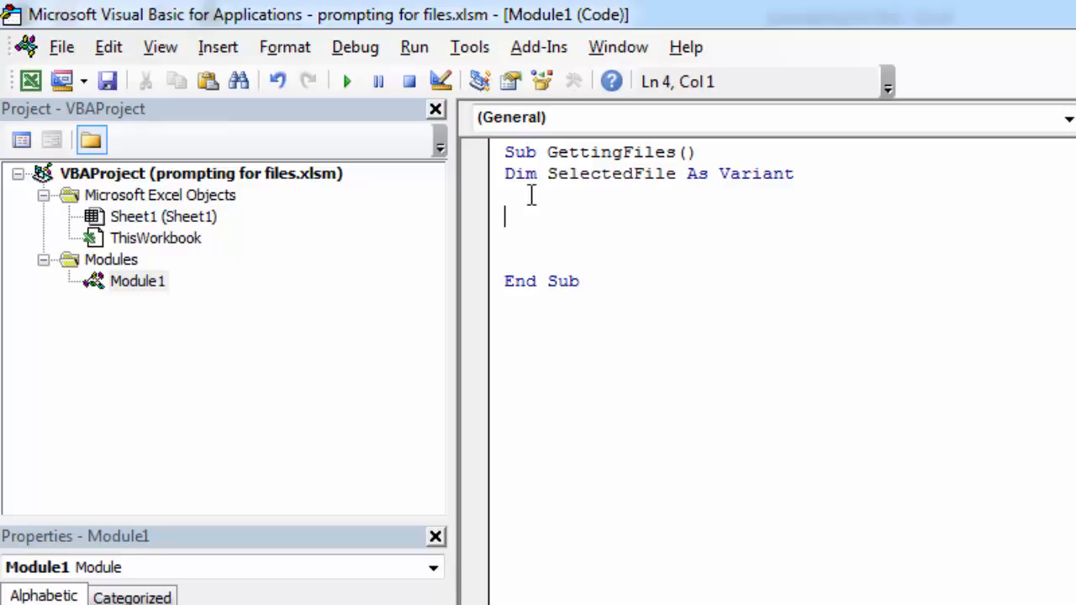
Add a With Application.FileDialog(msoFileDialogFilePicker) block closed by End With, containing .Show
{"action": "type", "text": "Wit"}
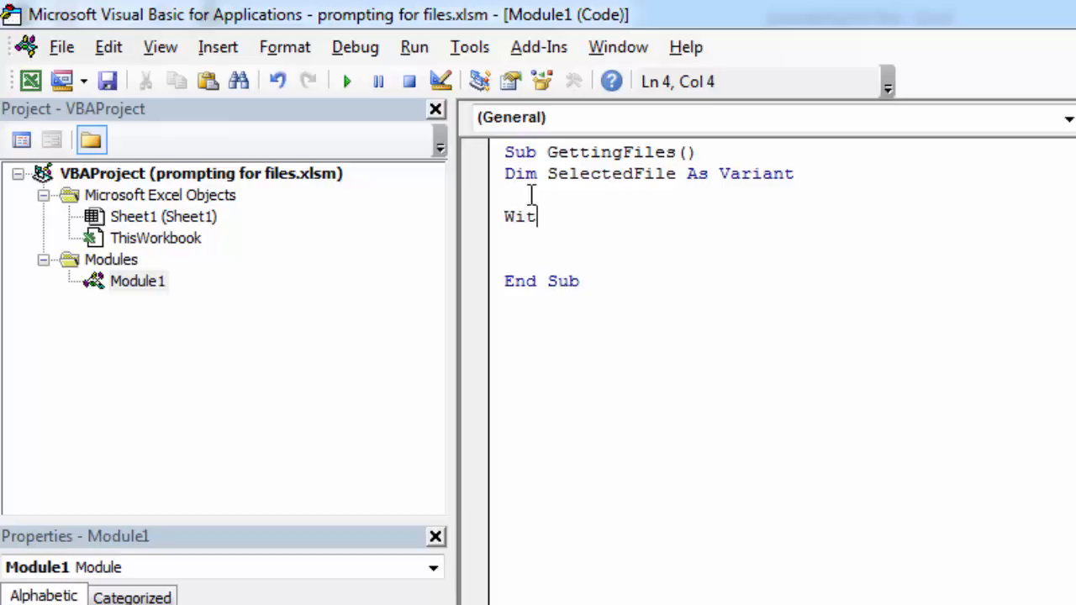
{"action": "type", "text": "h Appli"}
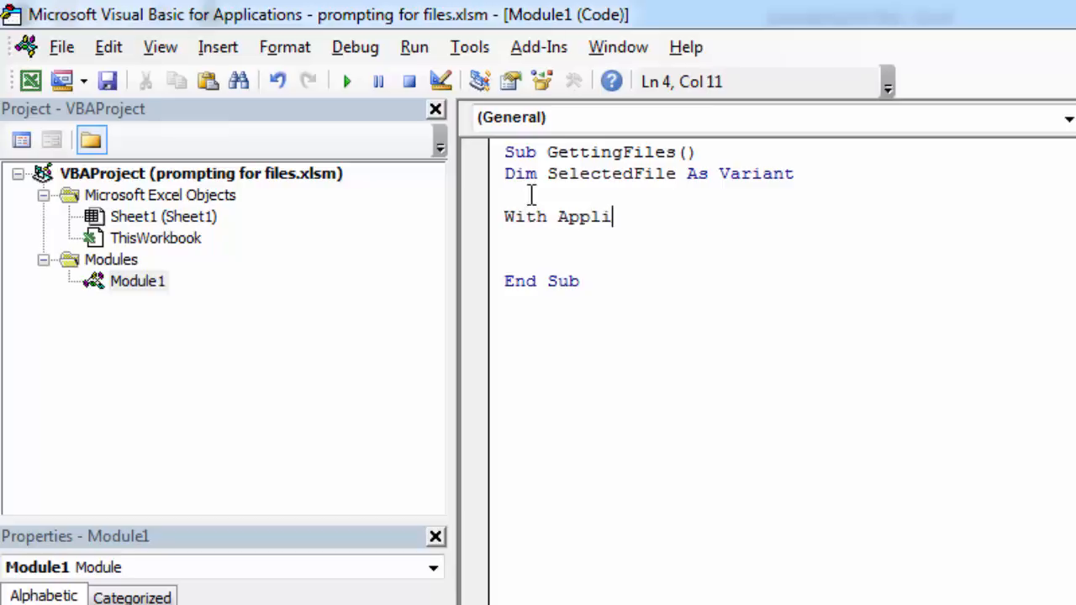
{"action": "type", "text": "cation."}
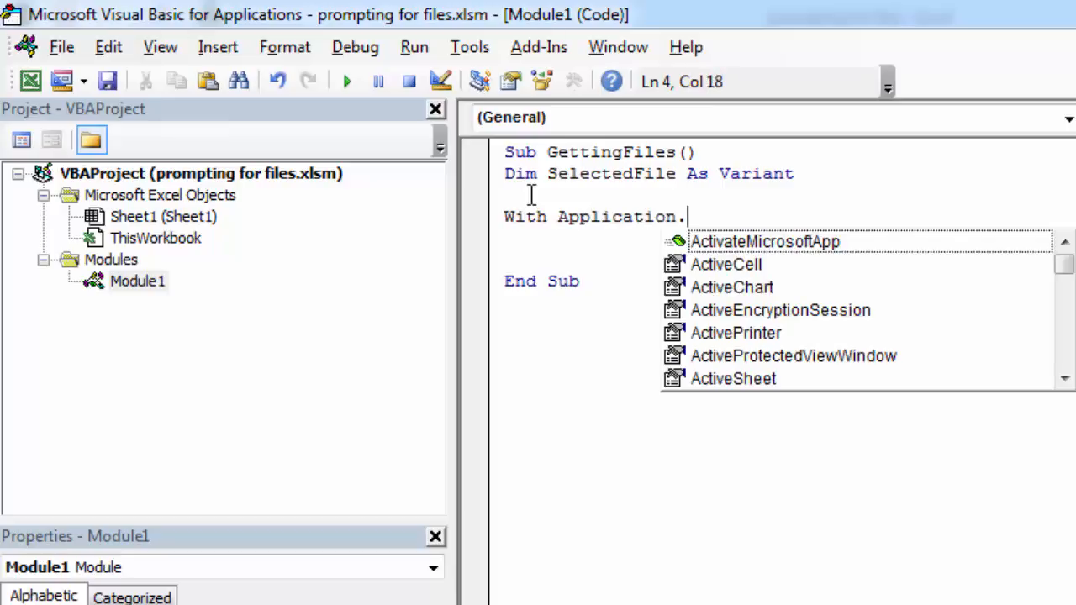
{"action": "type", "text": "FileDialog"}
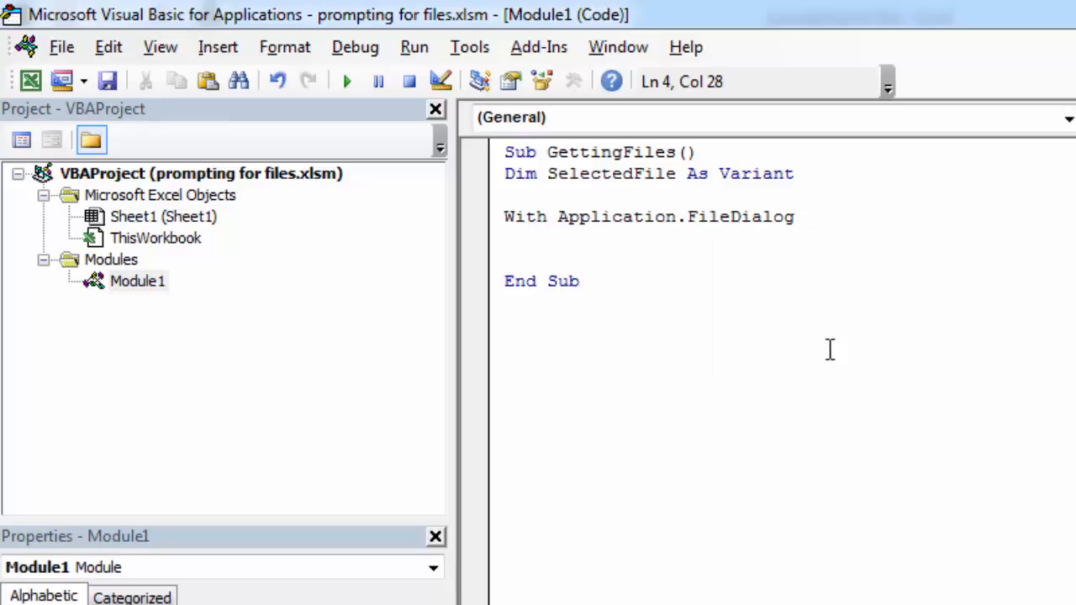
{"action": "type", "text": "(msoFileDialogFilePicker"}
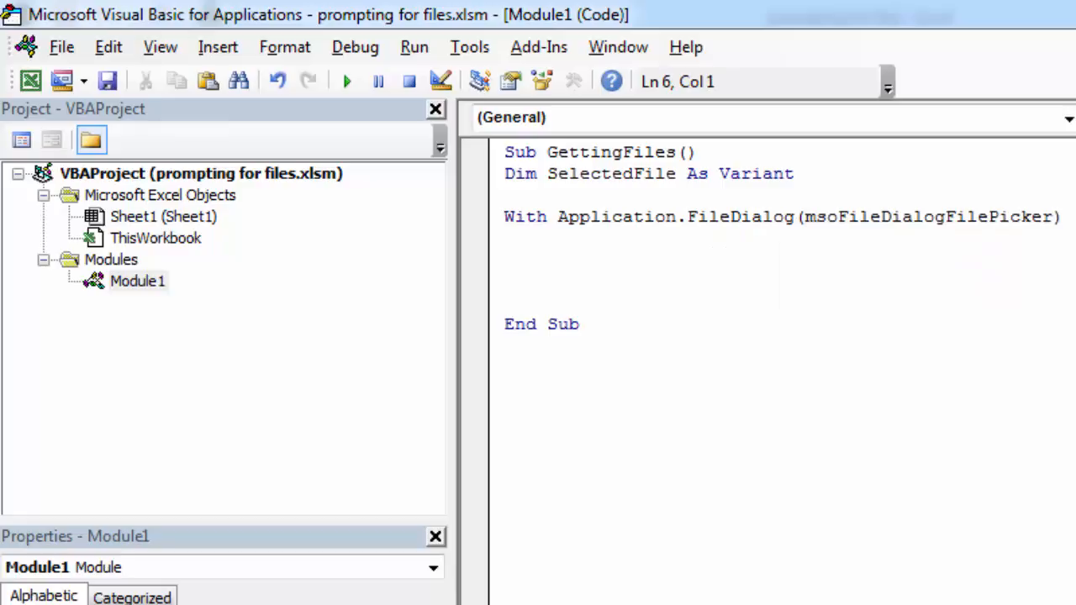
{"action": "type", "text": "End"}
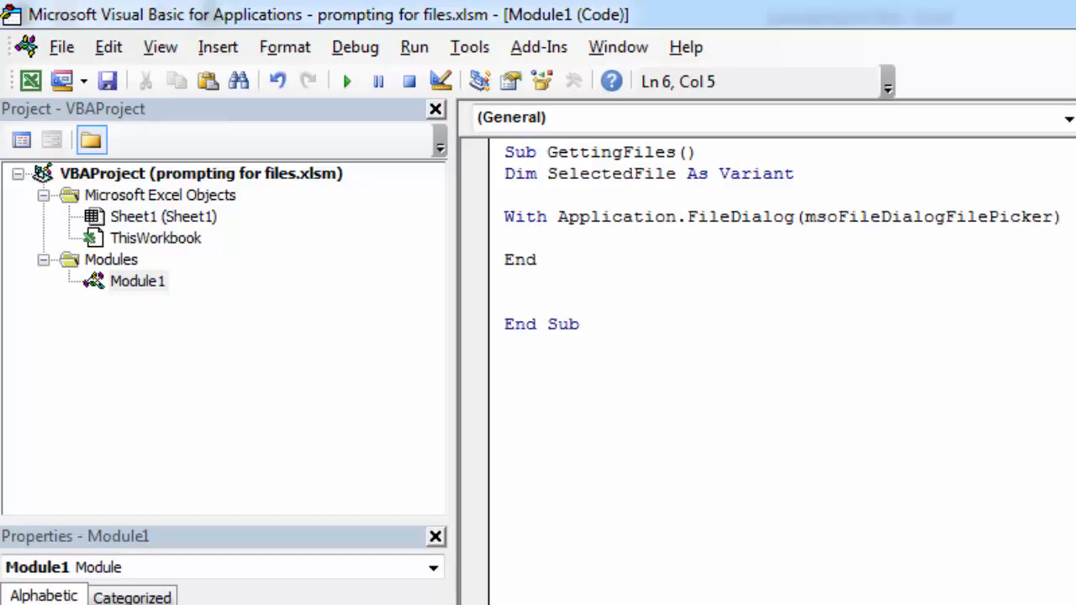
{"action": "type", "text": "With"}
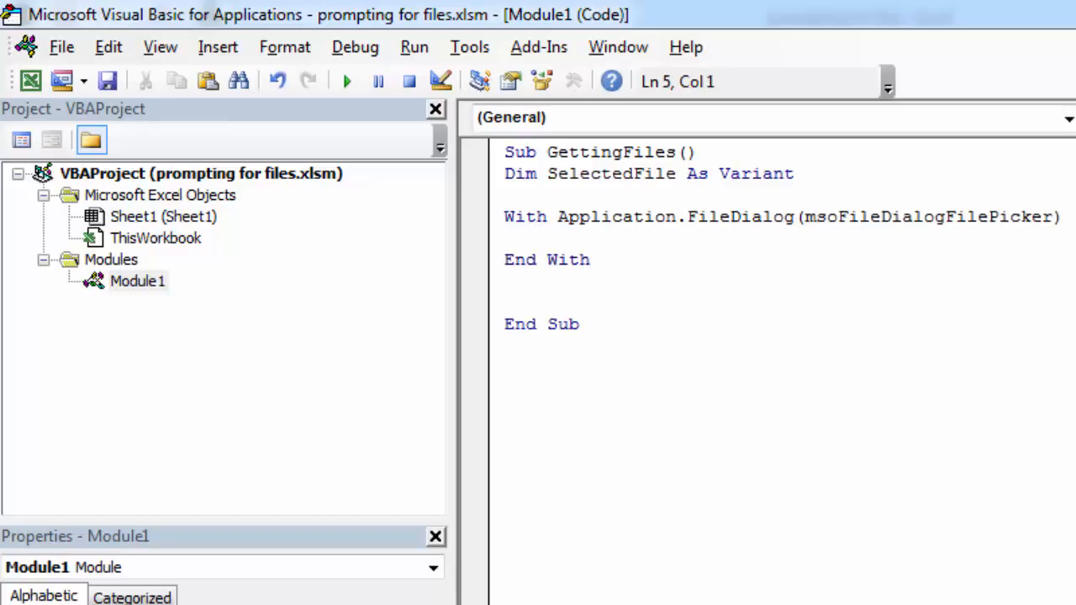
{"action": "type", "text": ".sh"}
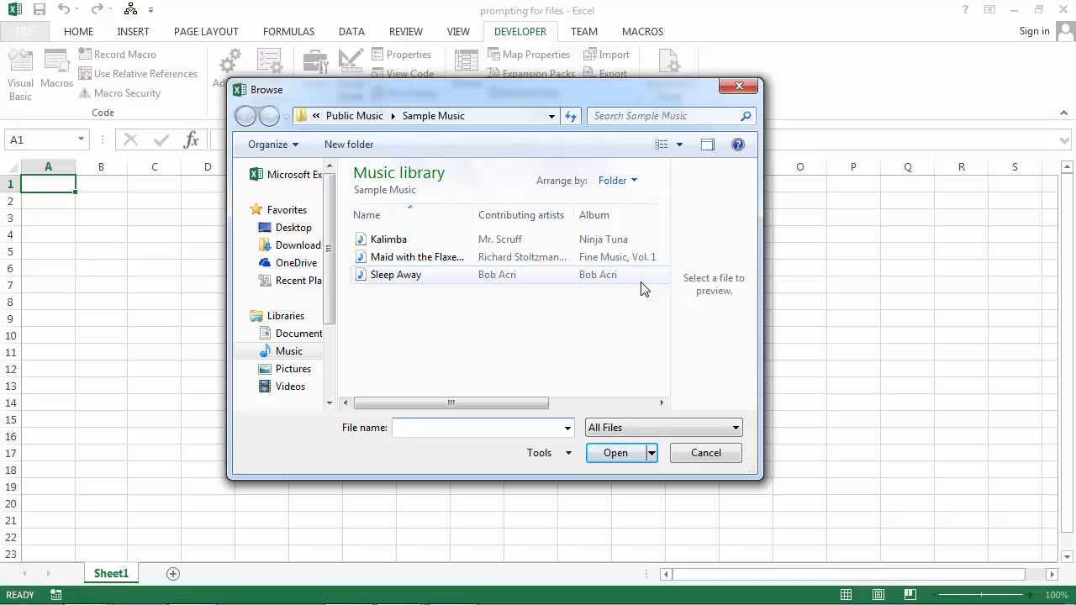
Cancel the Browse file picker raised by the test run
{"action": "left_click", "coordinate": [705, 452]}
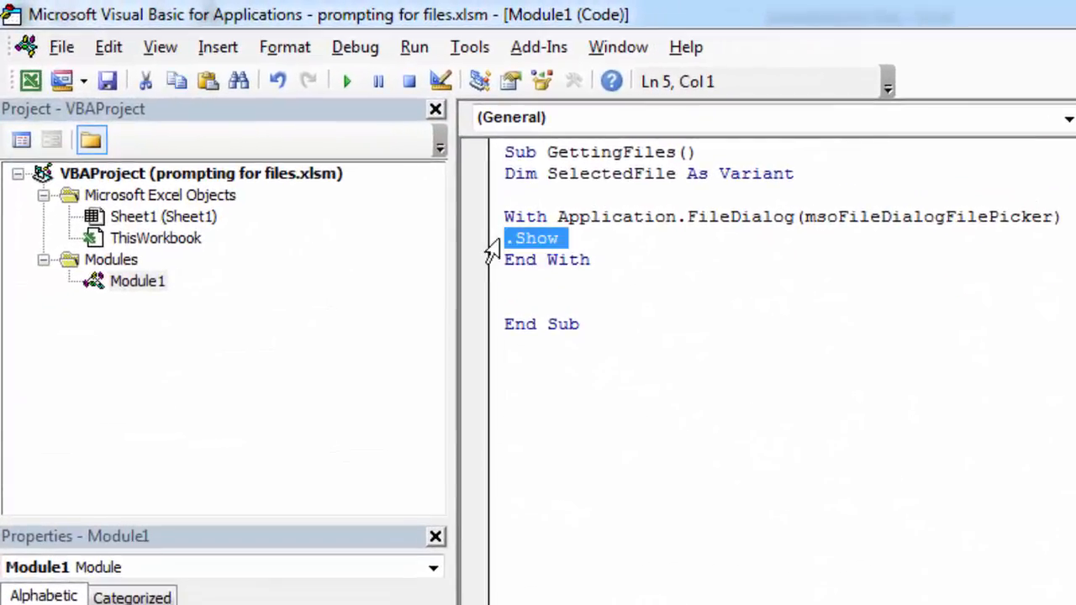
Turn the .Show line into the condition If .Show = -1 Then
{"action": "left_click", "coordinate": [706, 323]}
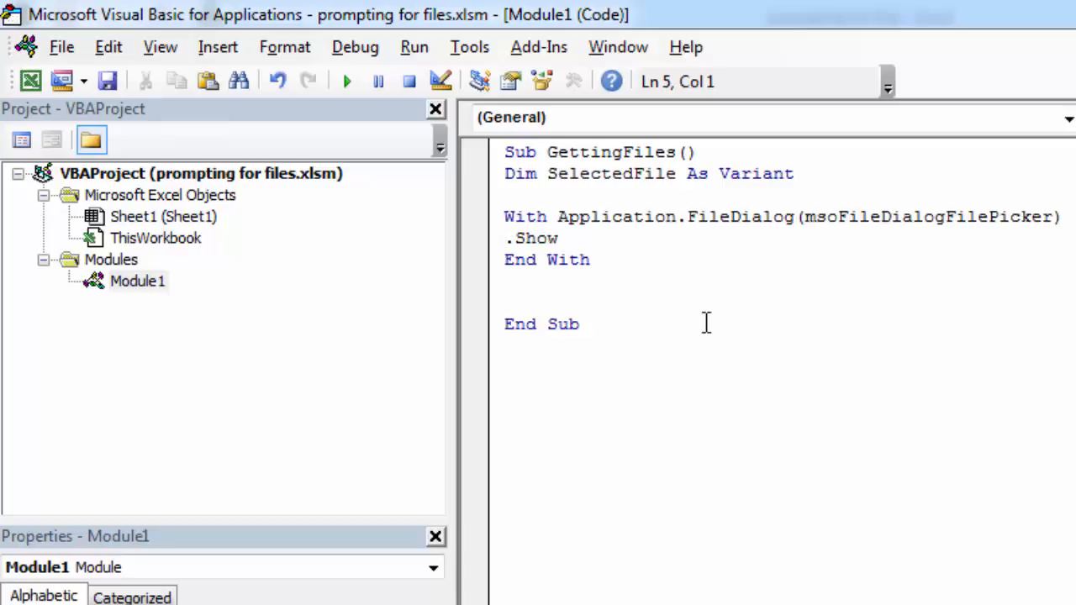
{"action": "type", "text": "If"}
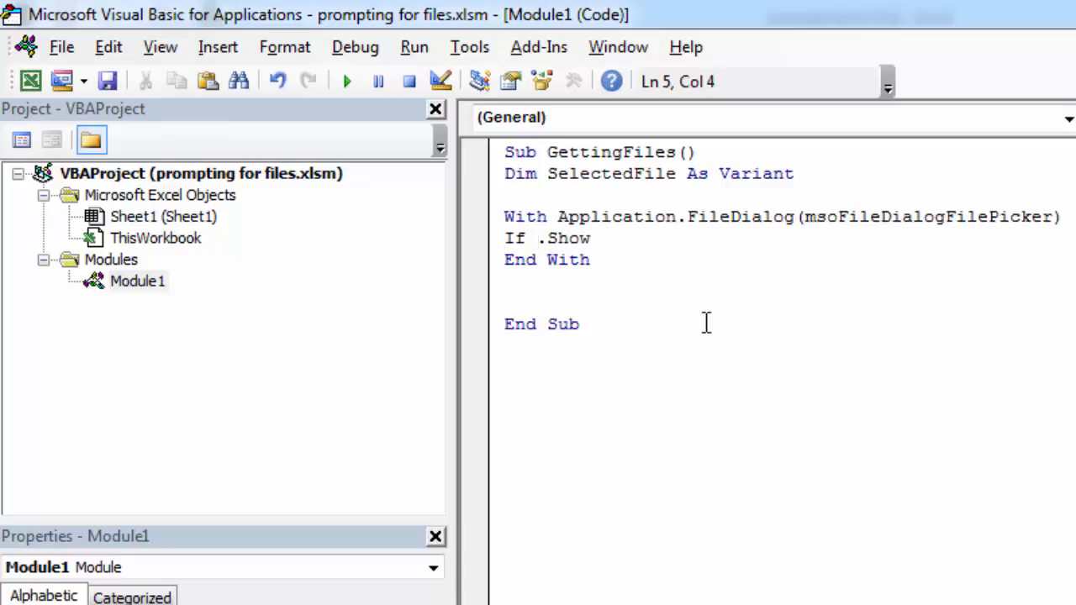
{"action": "type", "text": "="}
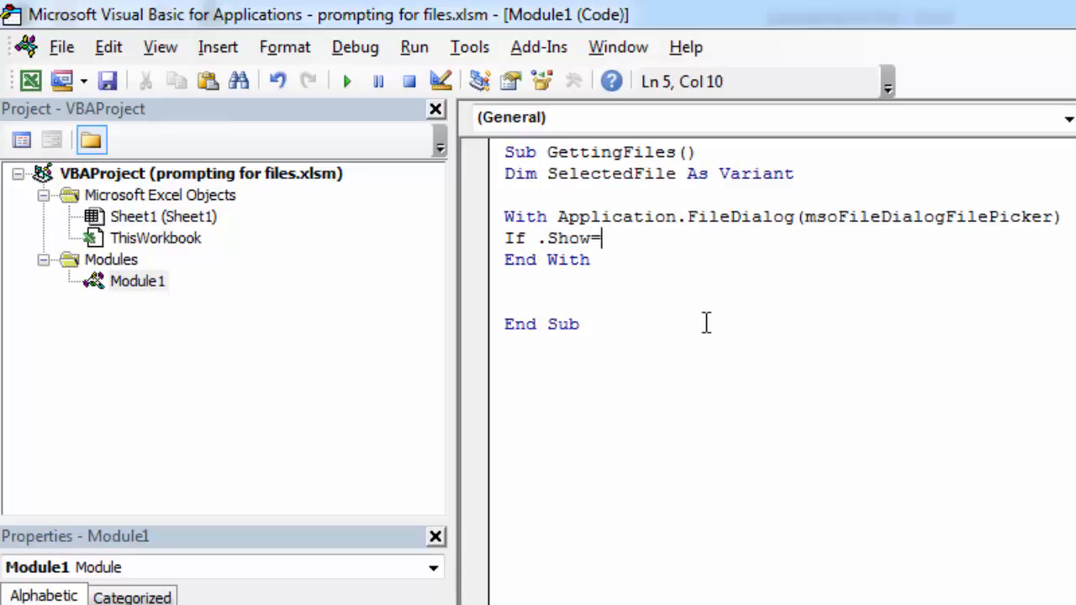
{"action": "type", "text": "-1"}
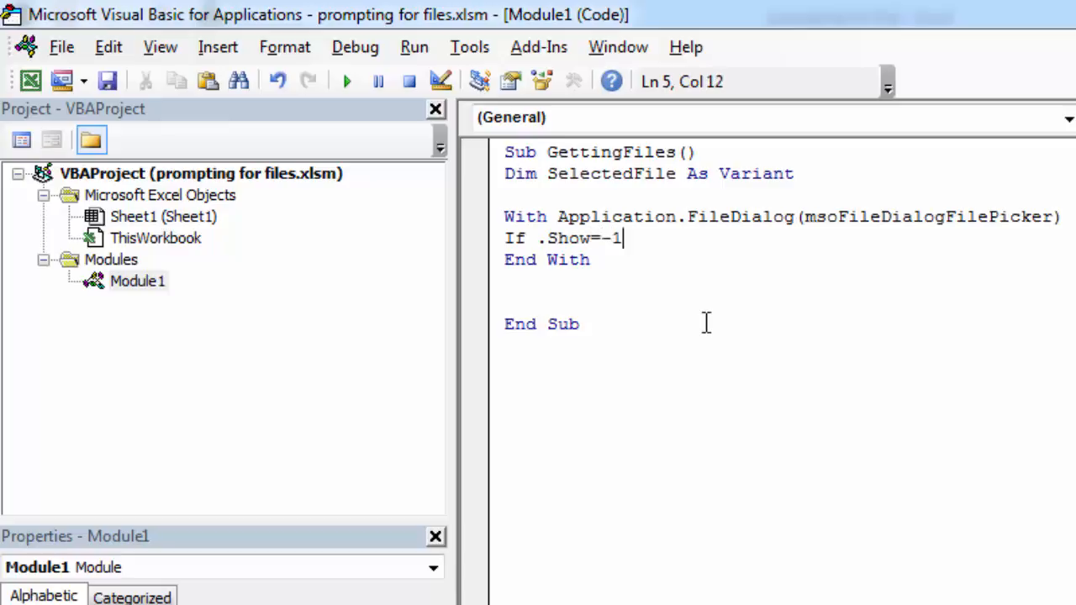
{"action": "key", "text": "Return"}
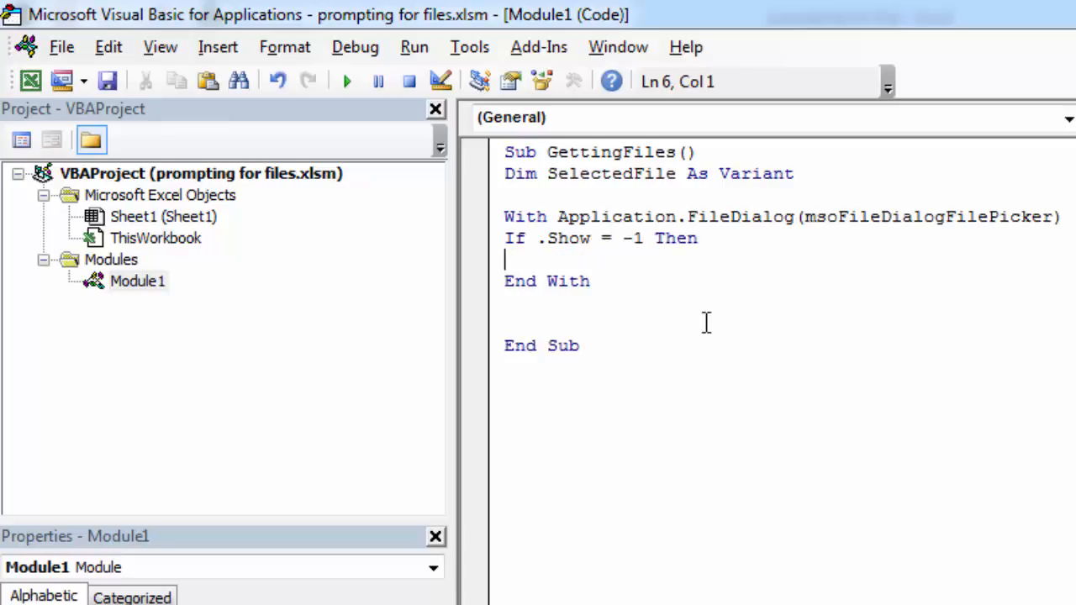
Add an 'ok clicked comment, Else with 'cancel clicked, and a closing End line
{"action": "type", "text": "'i"}
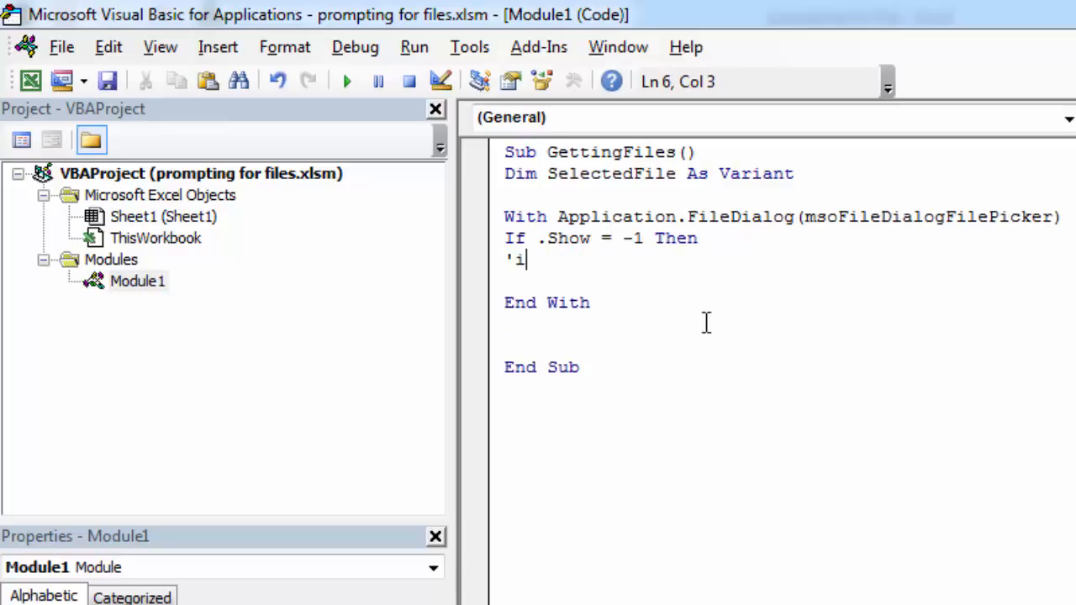
{"action": "type", "text": "ok"}
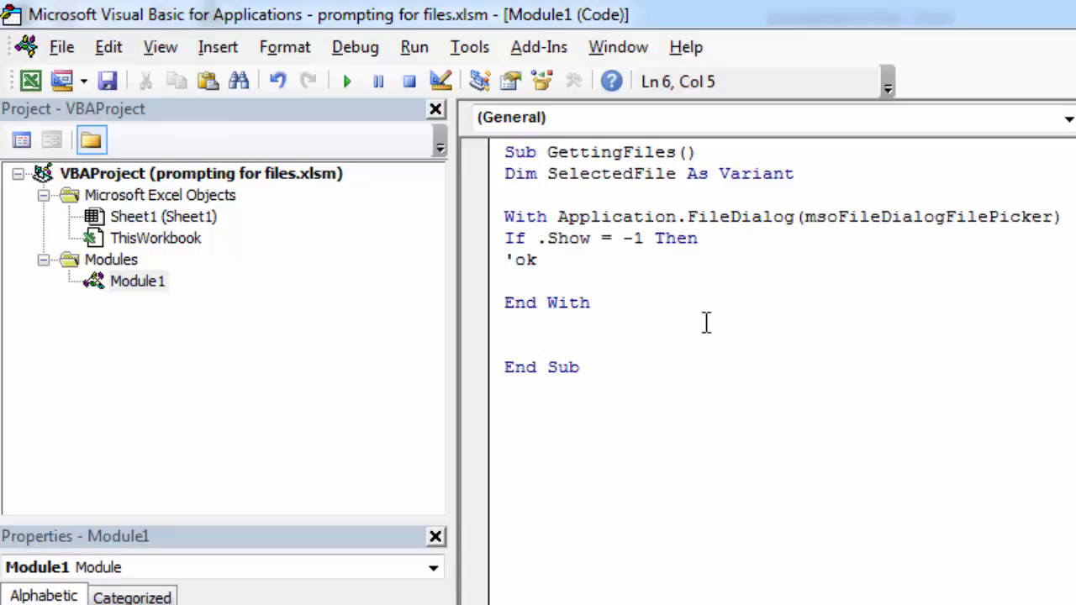
{"action": "type", "text": "clicked"}
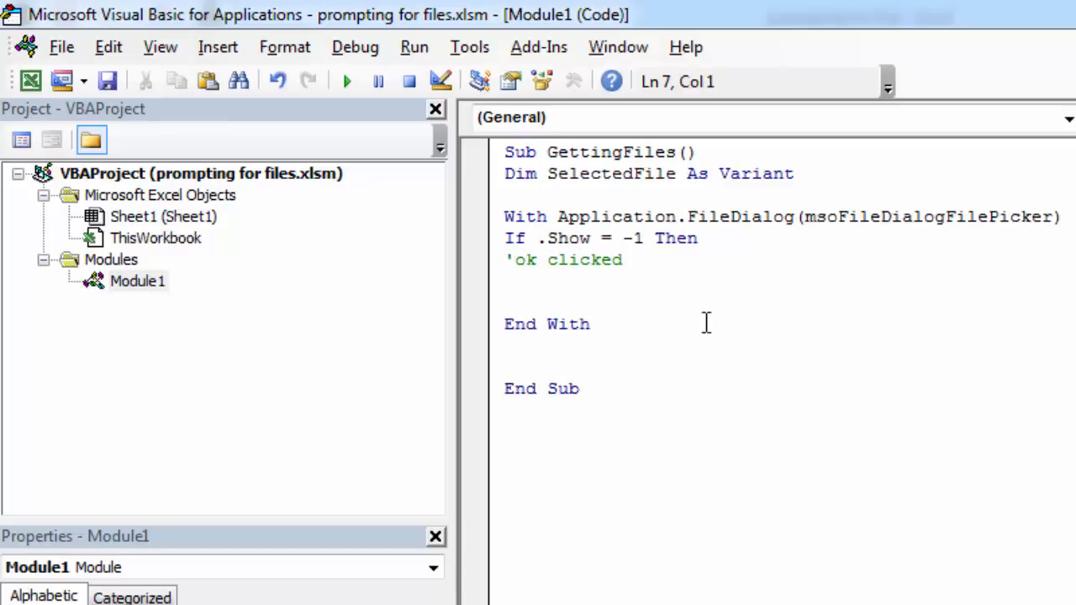
{"action": "type", "text": "Else"}
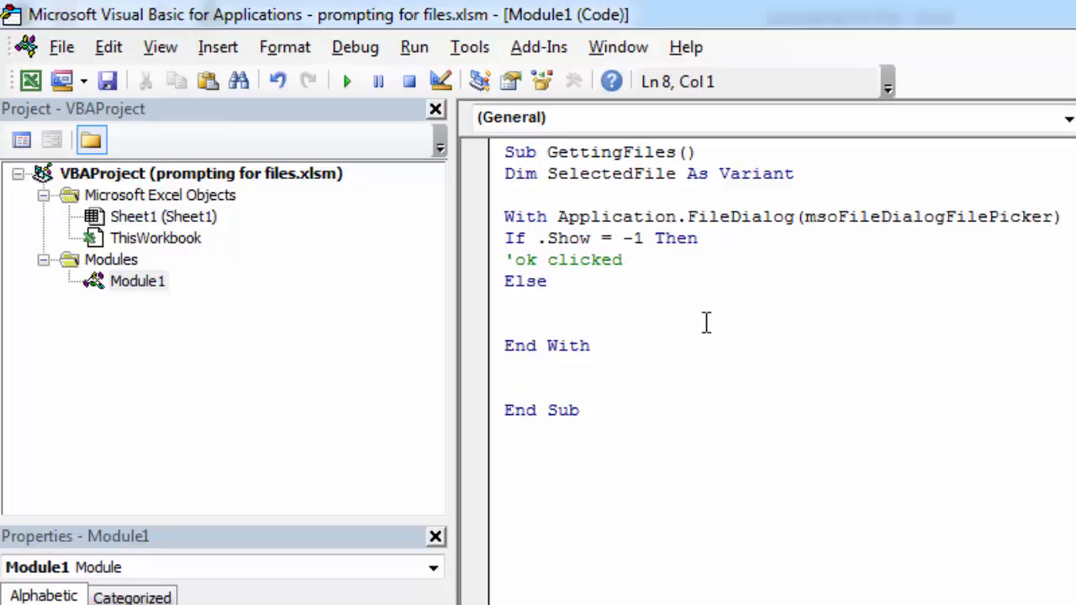
{"action": "type", "text": "'cancel"}
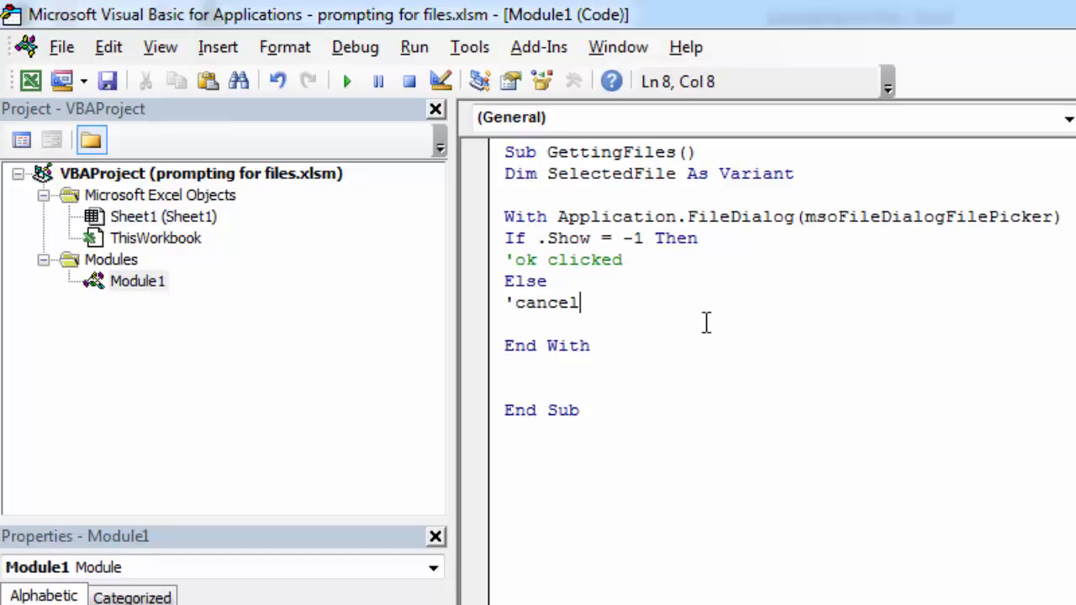
{"action": "type", "text": "click"}
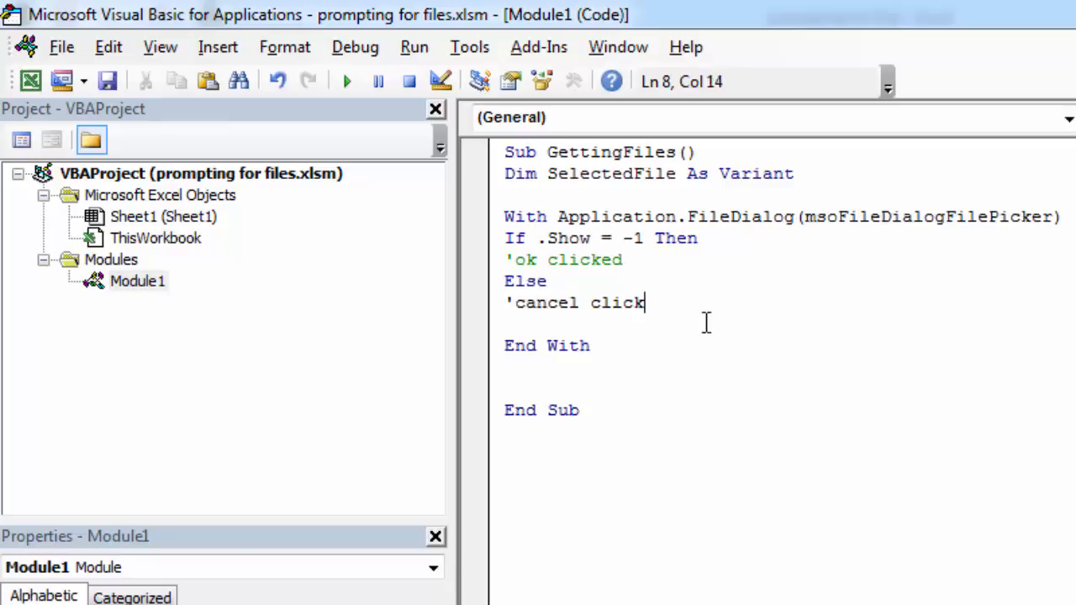
{"action": "type", "text": "ed"}
{"action": "type", "text": "End"}
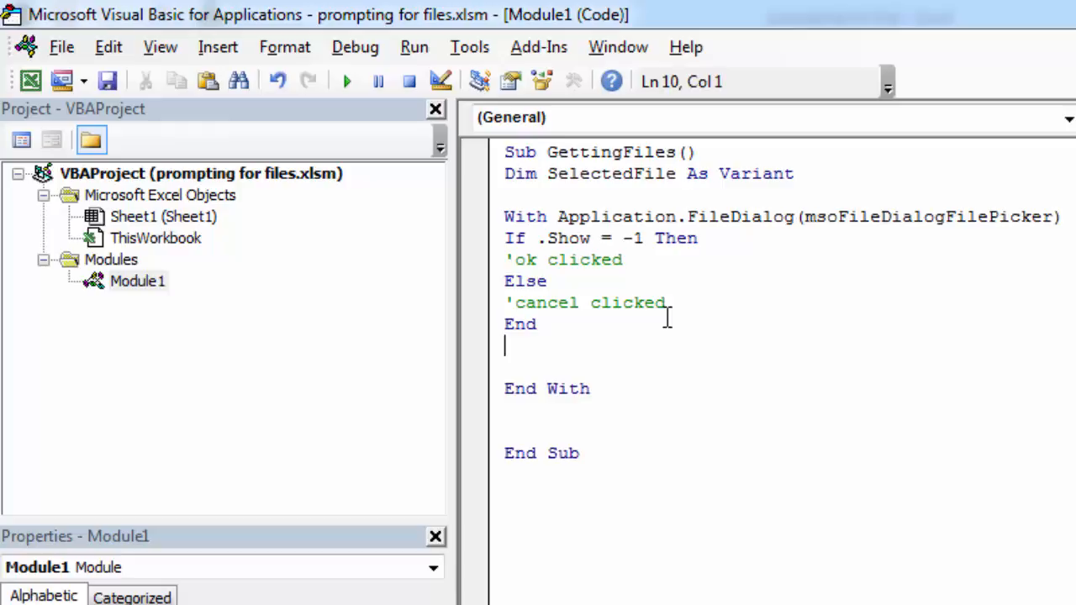
{"action": "mouse_move", "coordinate": [698, 336]}
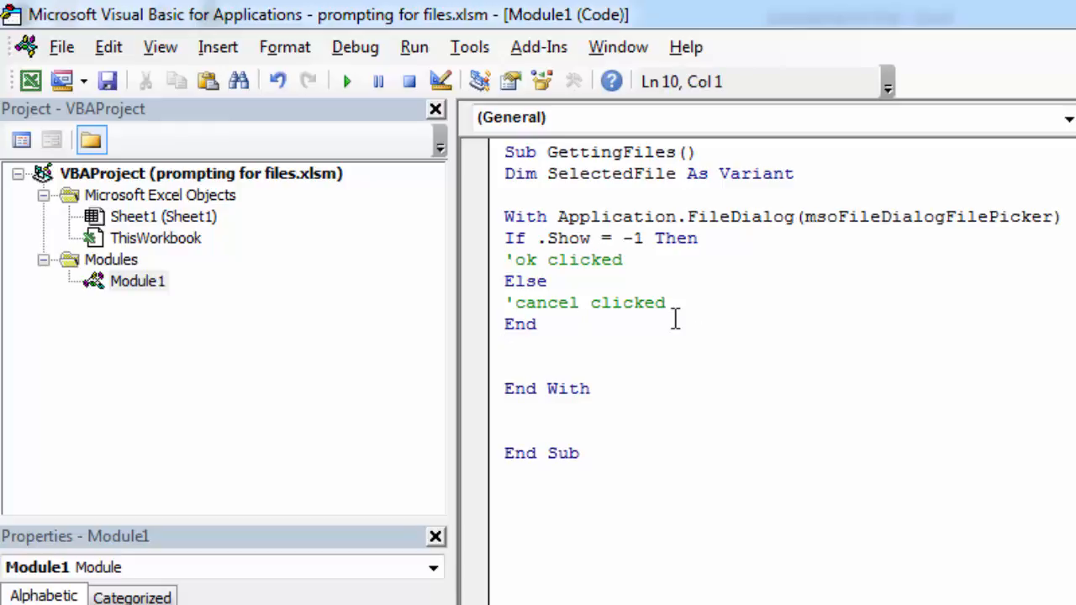
{"action": "left_click", "coordinate": [645, 258]}
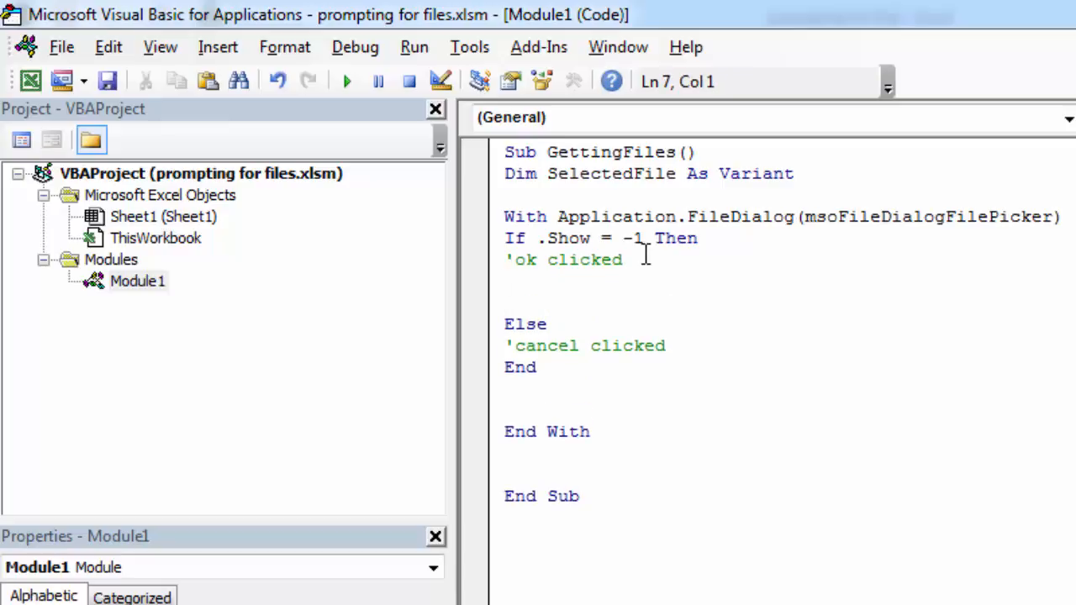
{"action": "mouse_move", "coordinate": [993, 277]}
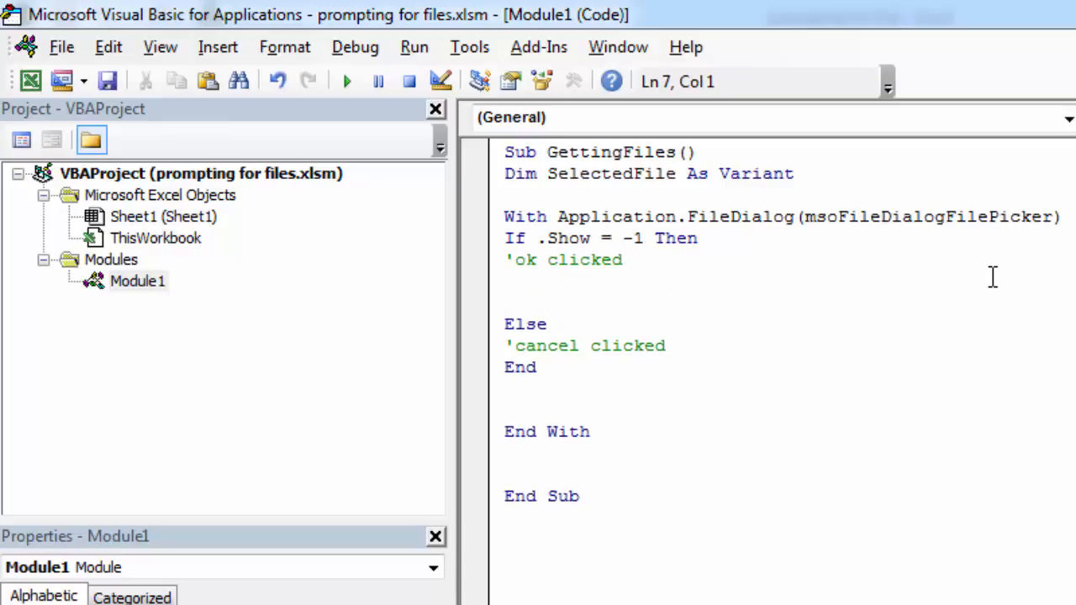
Add For Each SelectedFile In .SelectedItems looping over MsgBox SelectedFile
{"action": "type", "text": "For"}
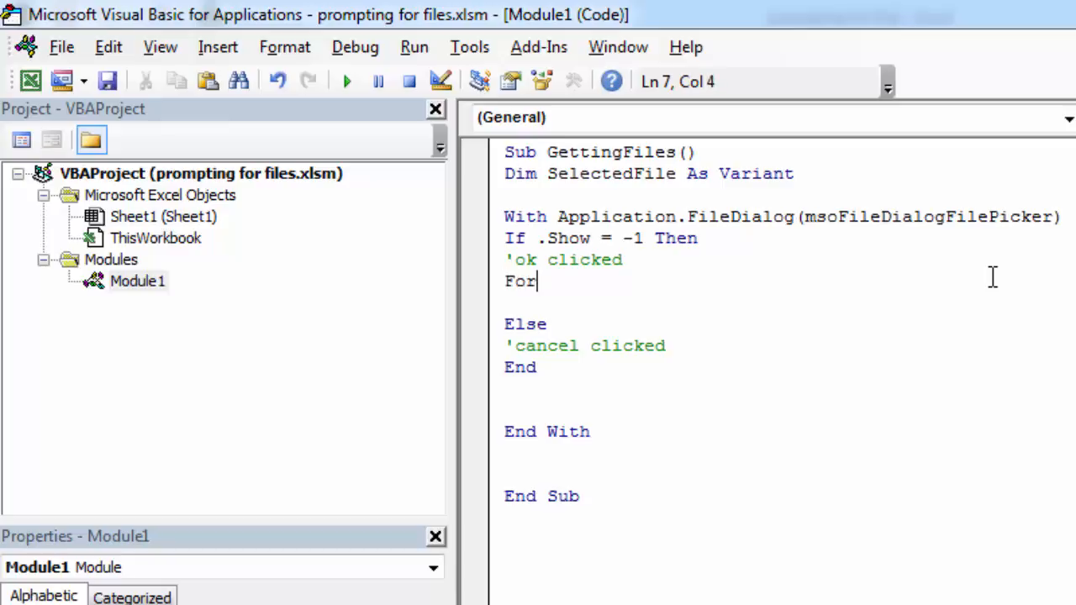
{"action": "type", "text": "Eac"}
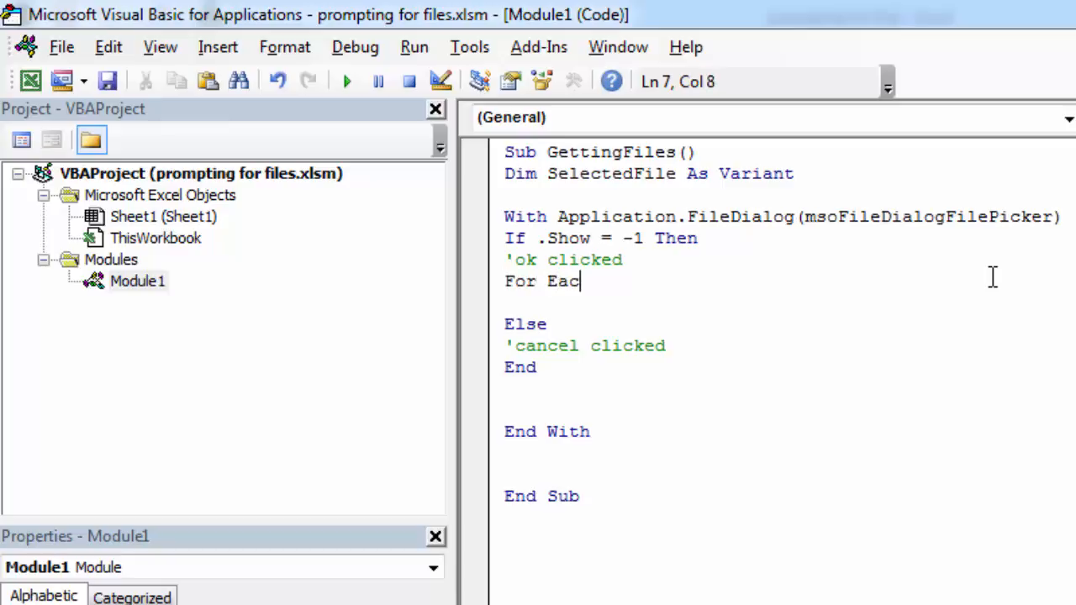
{"action": "type", "text": "h Sel"}
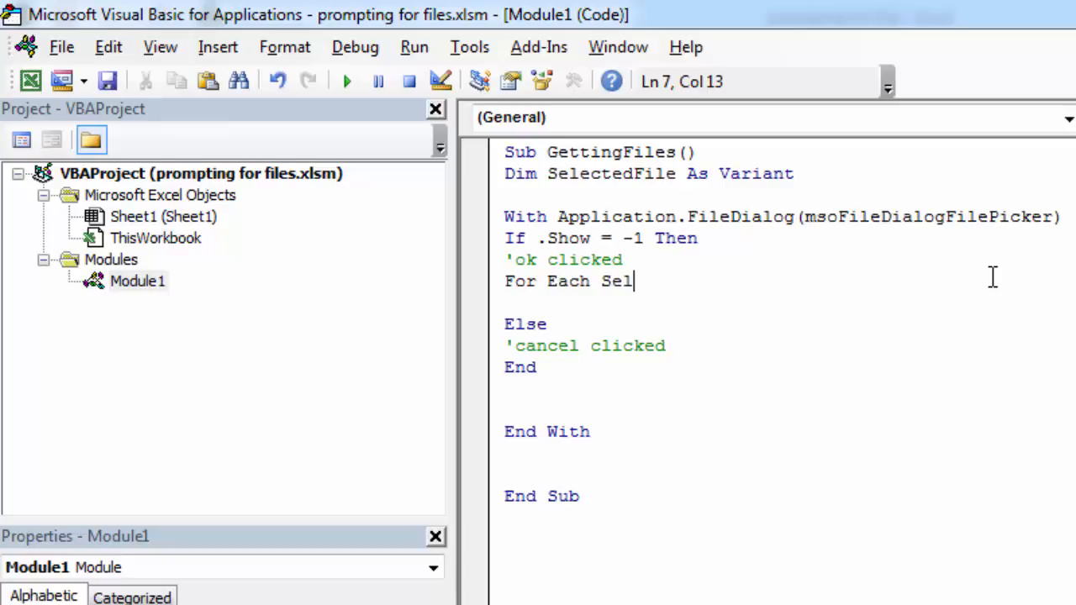
{"action": "type", "text": "ectedFil"}
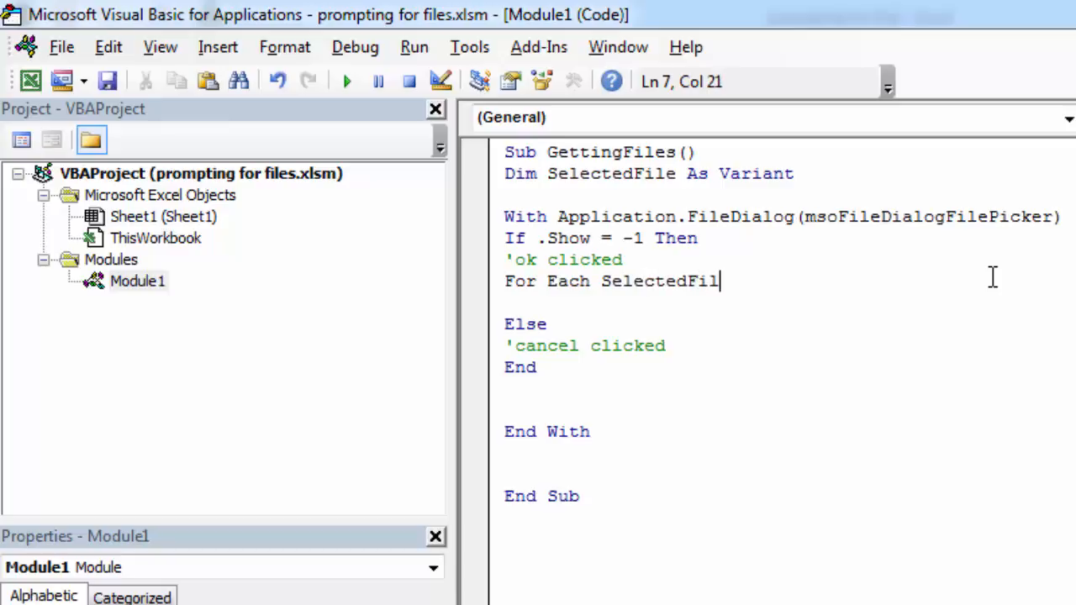
{"action": "type", "text": "e"}
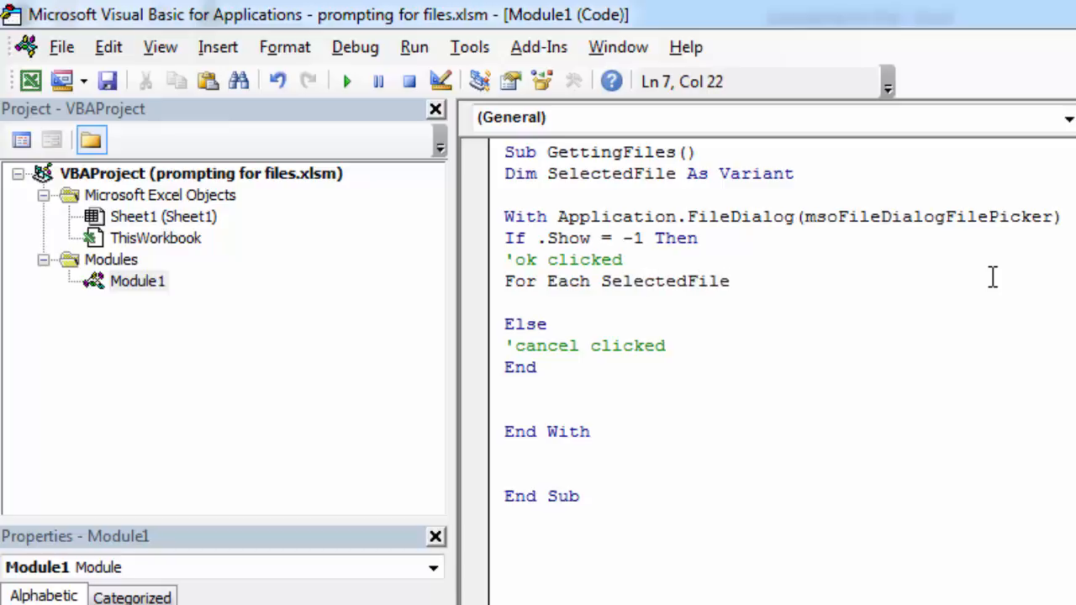
{"action": "type", "text": "in ."}
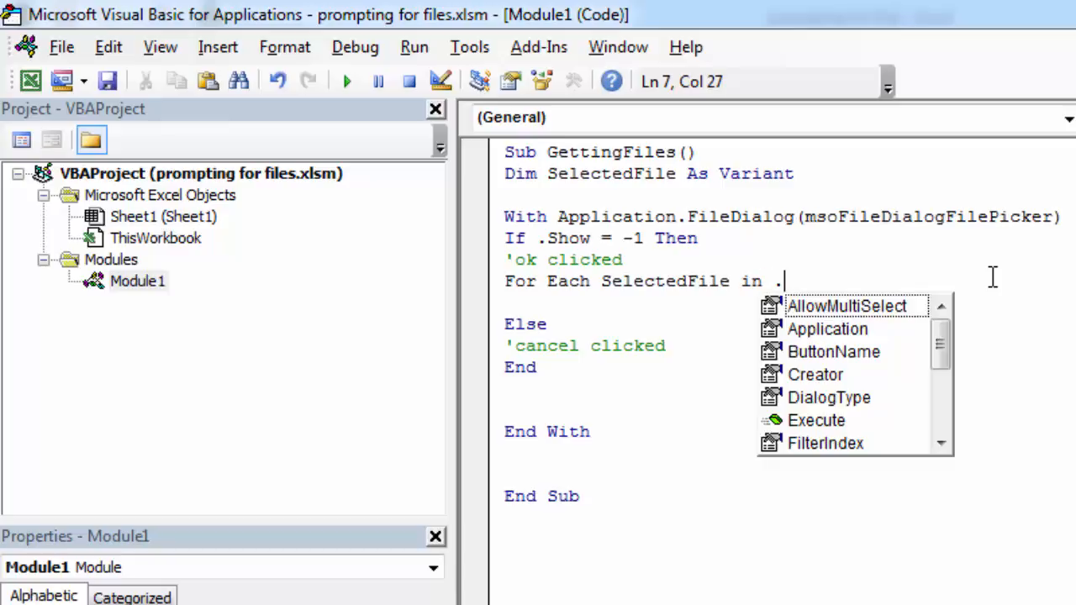
{"action": "type", "text": "SelectedItems"}
{"action": "type", "text": "Next"}
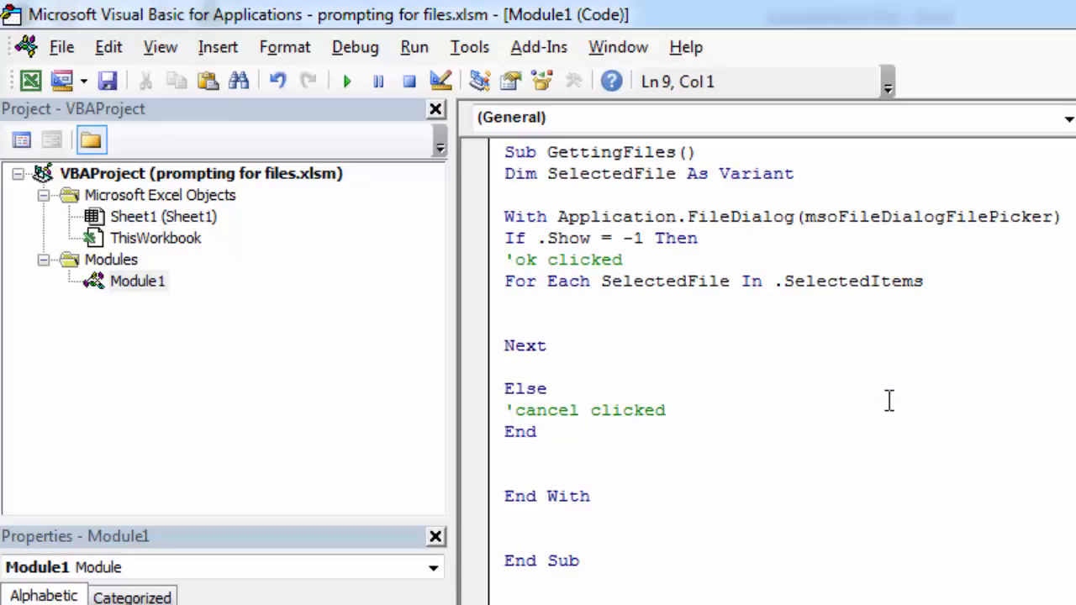
{"action": "type", "text": "Ms"}
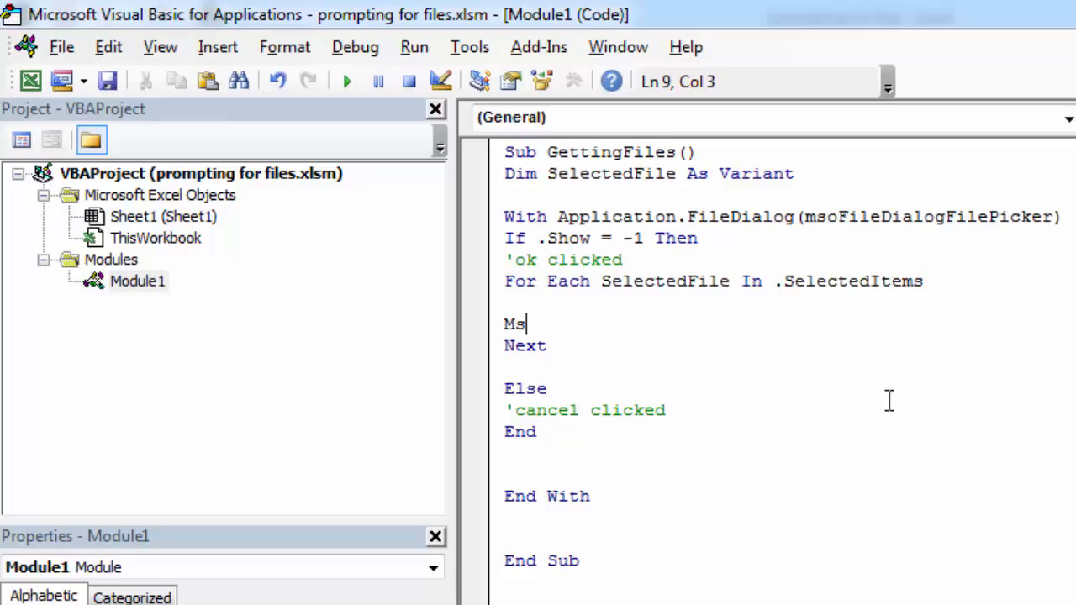
{"action": "type", "text": "gBox"}
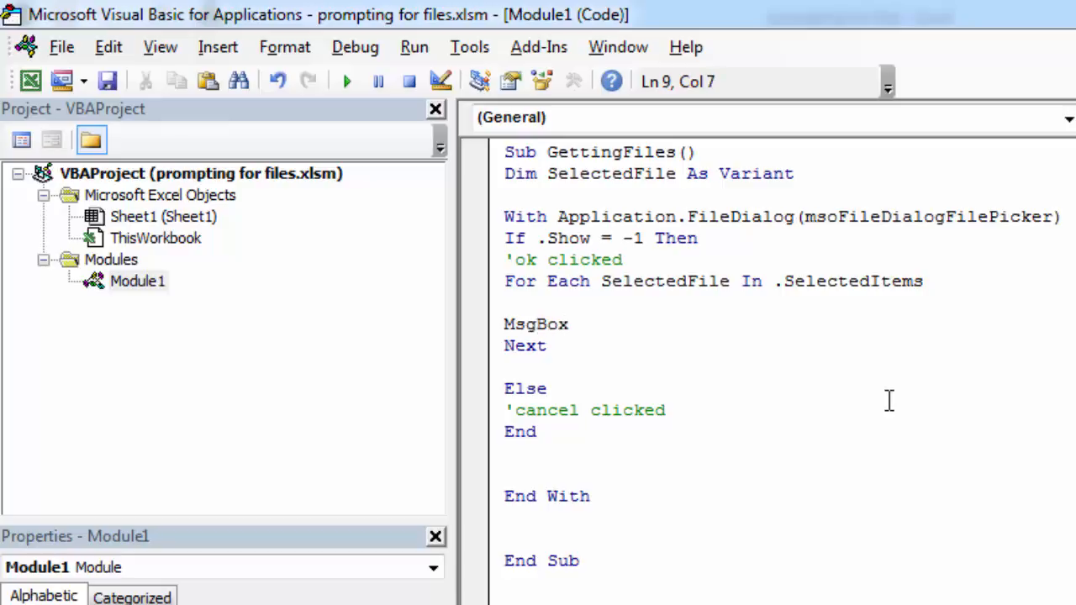
{"action": "right_click", "coordinate": [664, 281]}
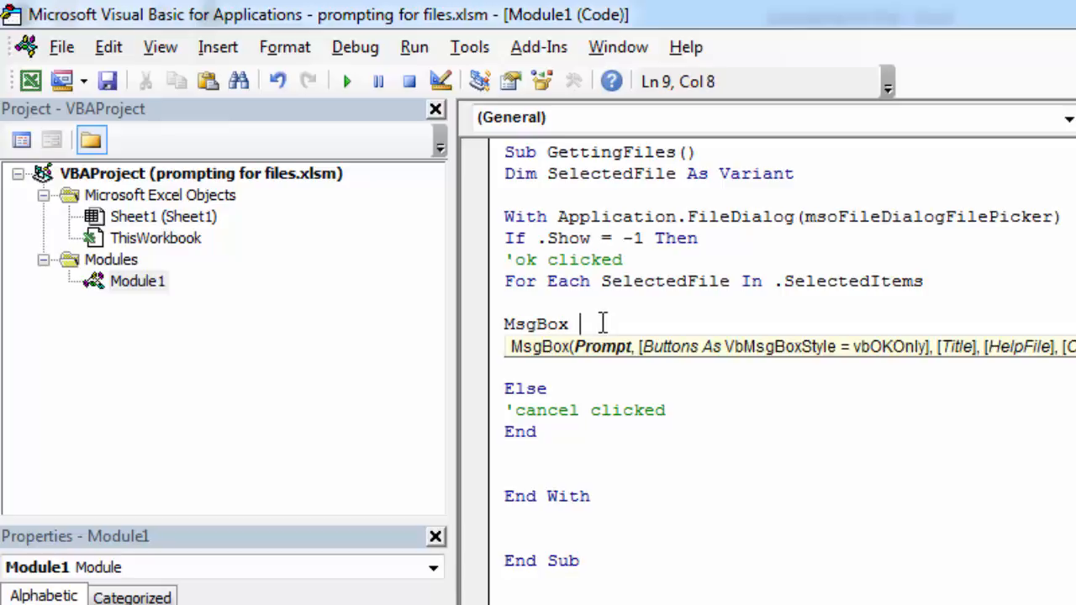
{"action": "type", "text": "SelectedFile"}
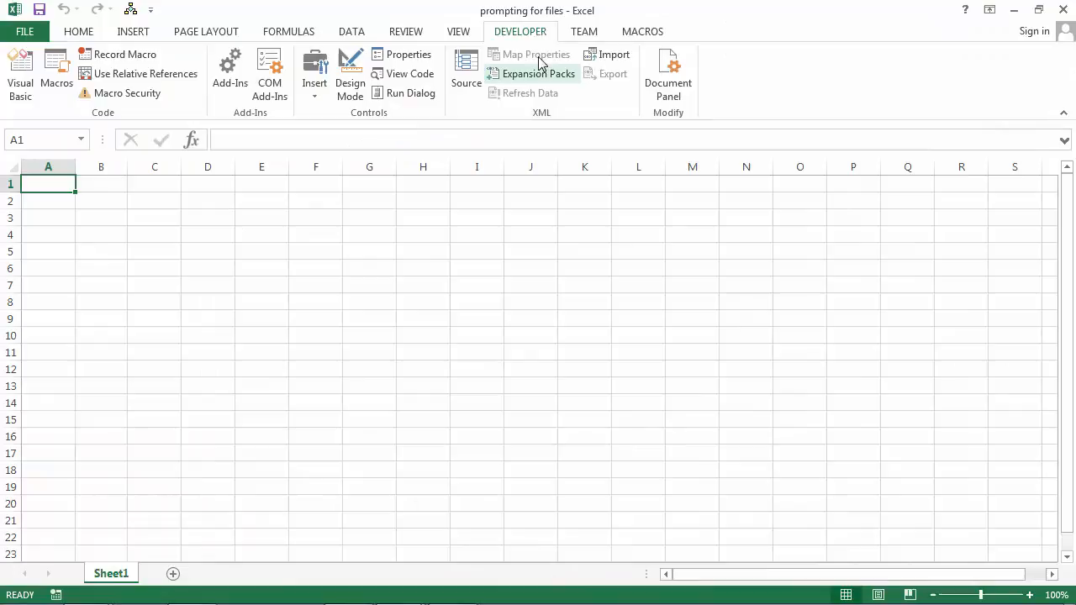
Run GettingFiles, dismiss the compile error, and complete the bare End as End If
{"action": "left_click", "coordinate": [56, 71]}
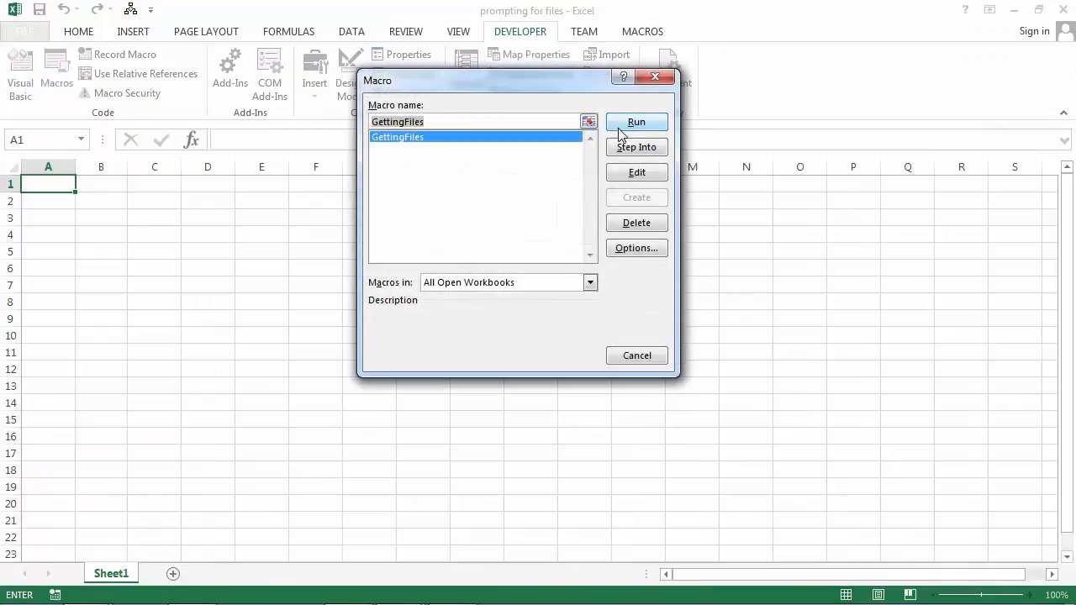
{"action": "left_click", "coordinate": [636, 121]}
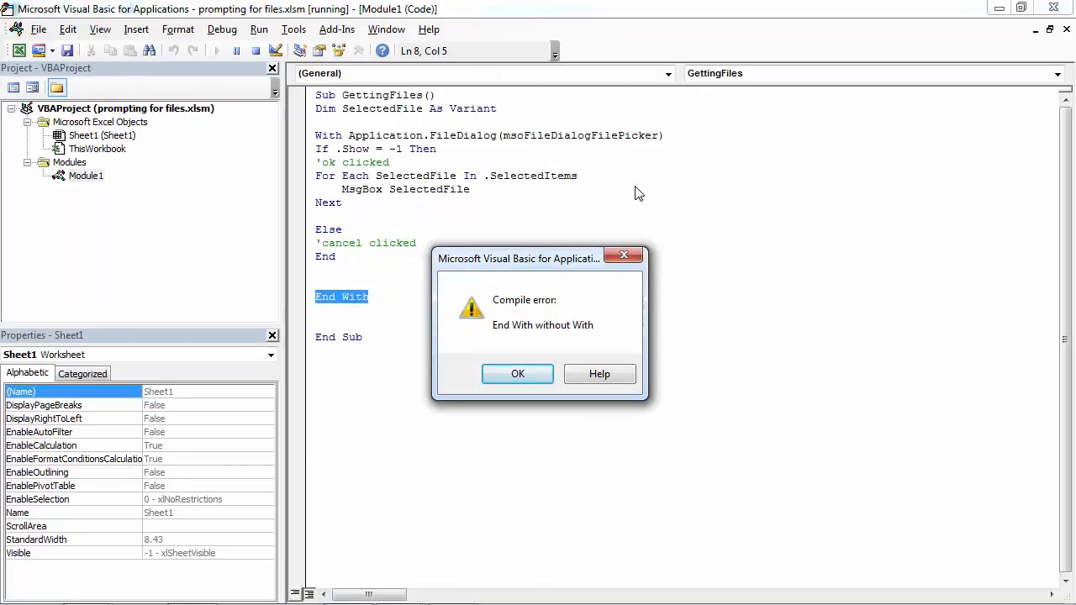
{"action": "left_click", "coordinate": [517, 373]}
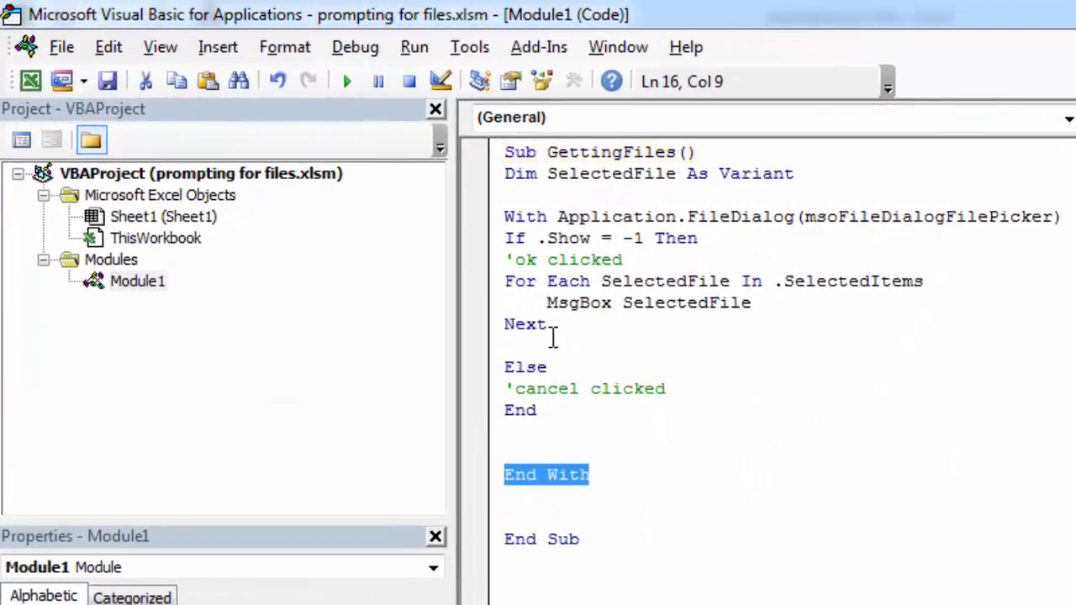
{"action": "left_click", "coordinate": [720, 457]}
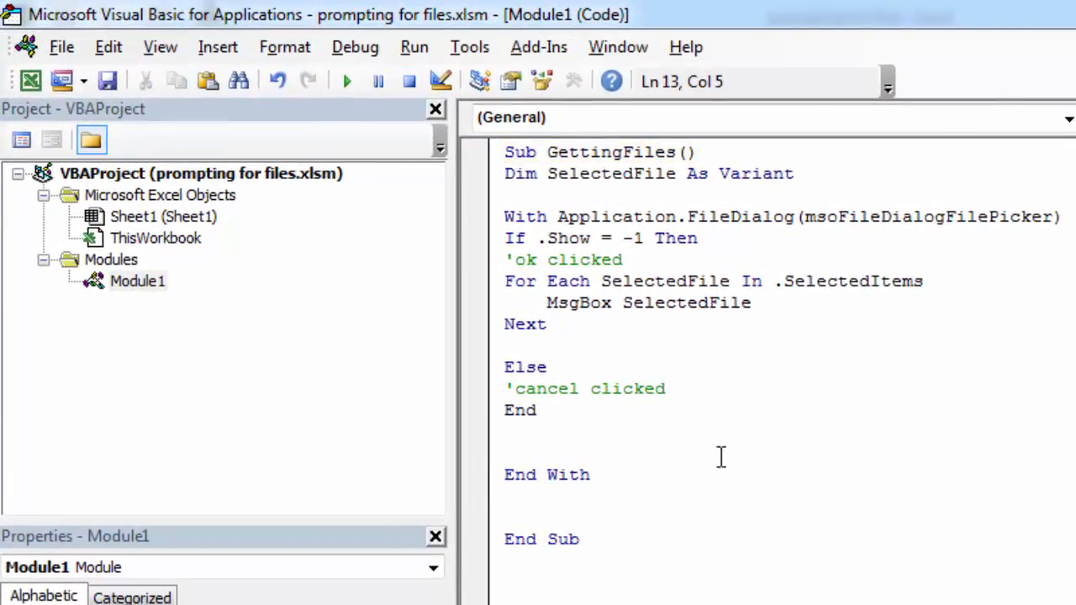
{"action": "type", "text": "I"}
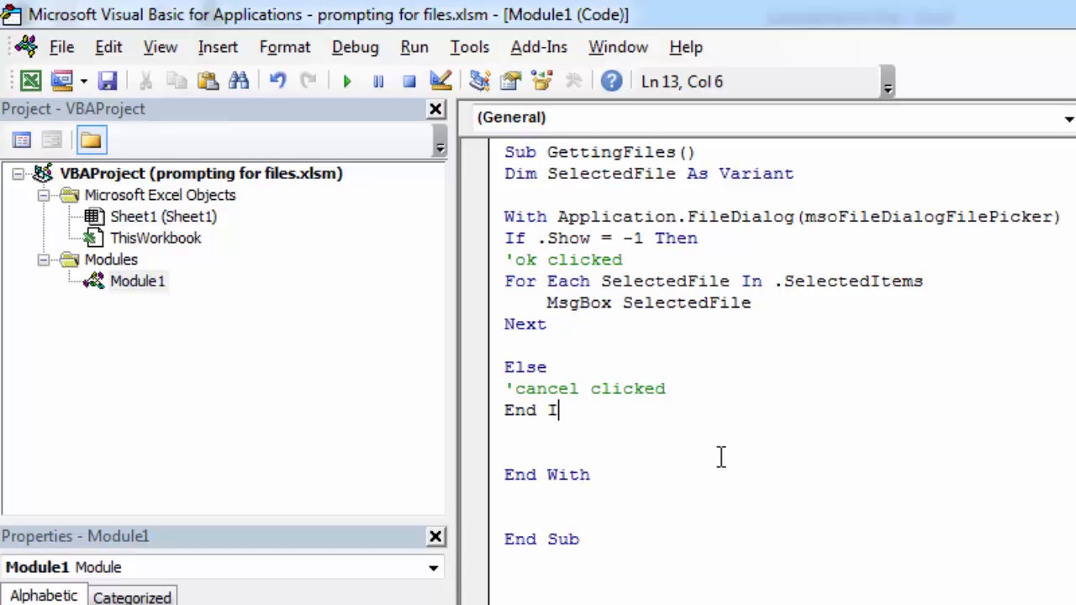
{"action": "type", "text": "f"}
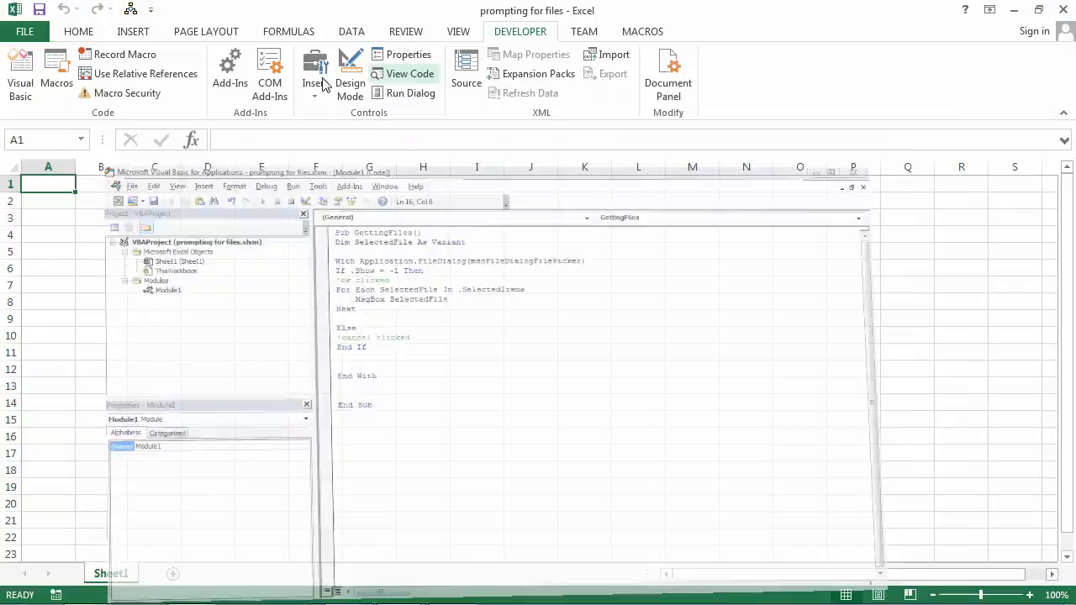
Run GettingFiles and pick Kalimba, Maid with the Flaxen Hair and Sleep Away
{"action": "left_click", "coordinate": [56, 74]}
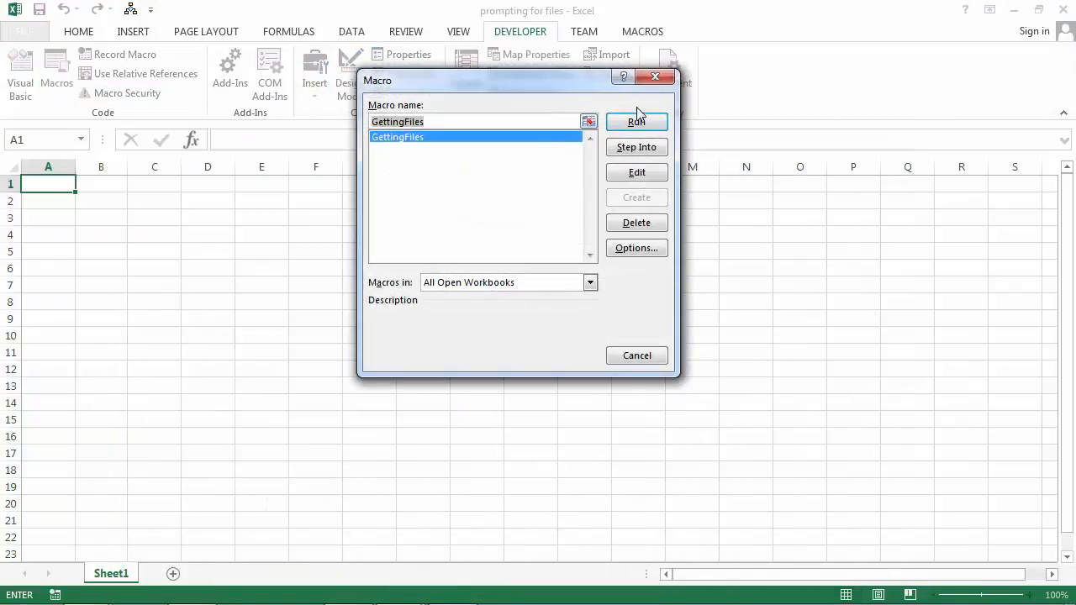
{"action": "left_click", "coordinate": [636, 121]}
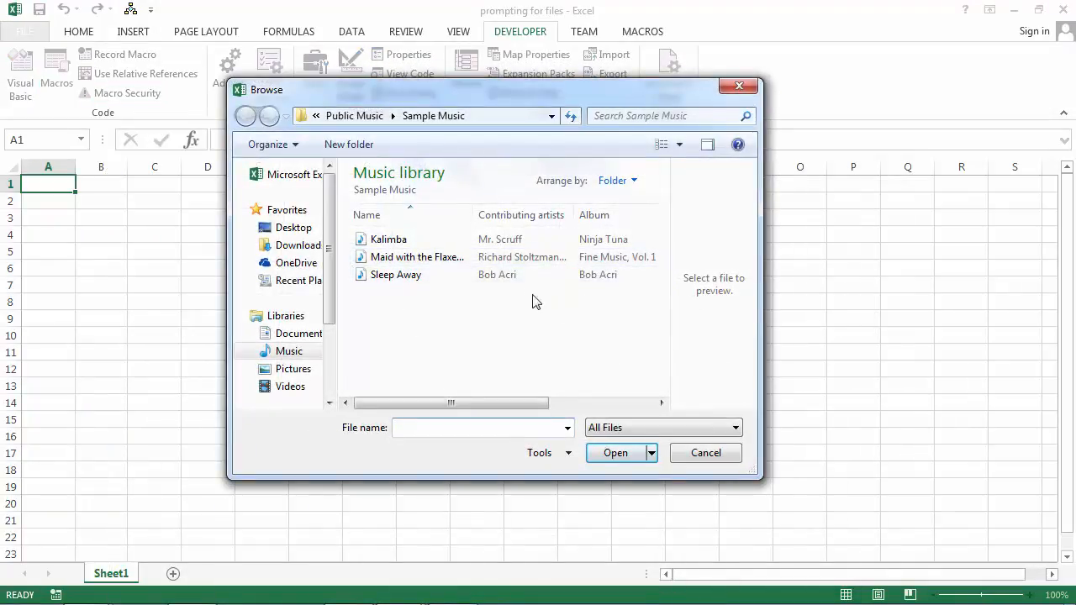
{"action": "left_click", "coordinate": [416, 257]}
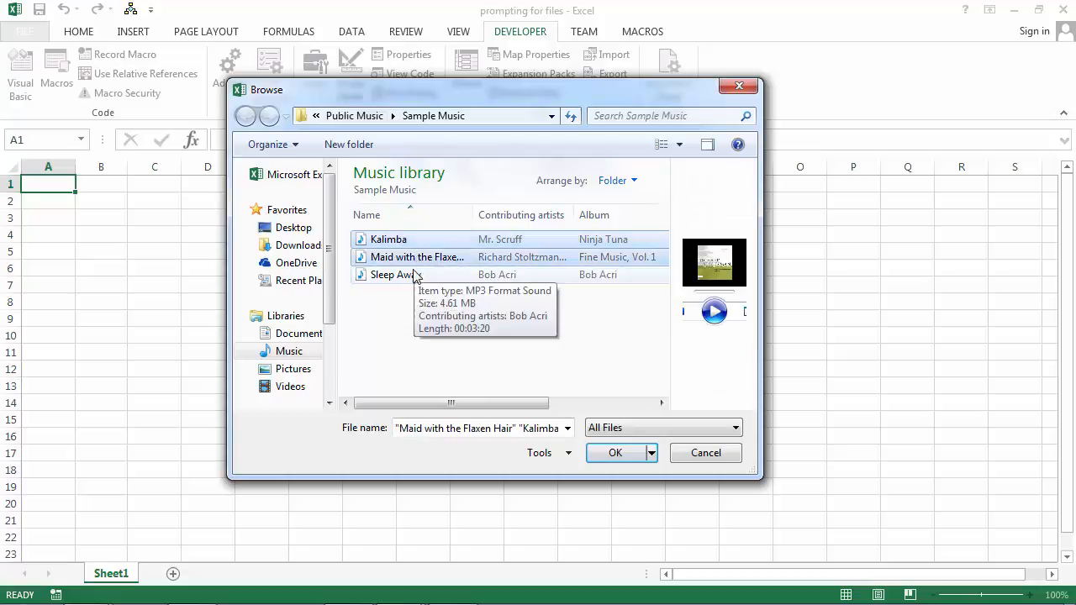
{"action": "left_click", "coordinate": [395, 274]}
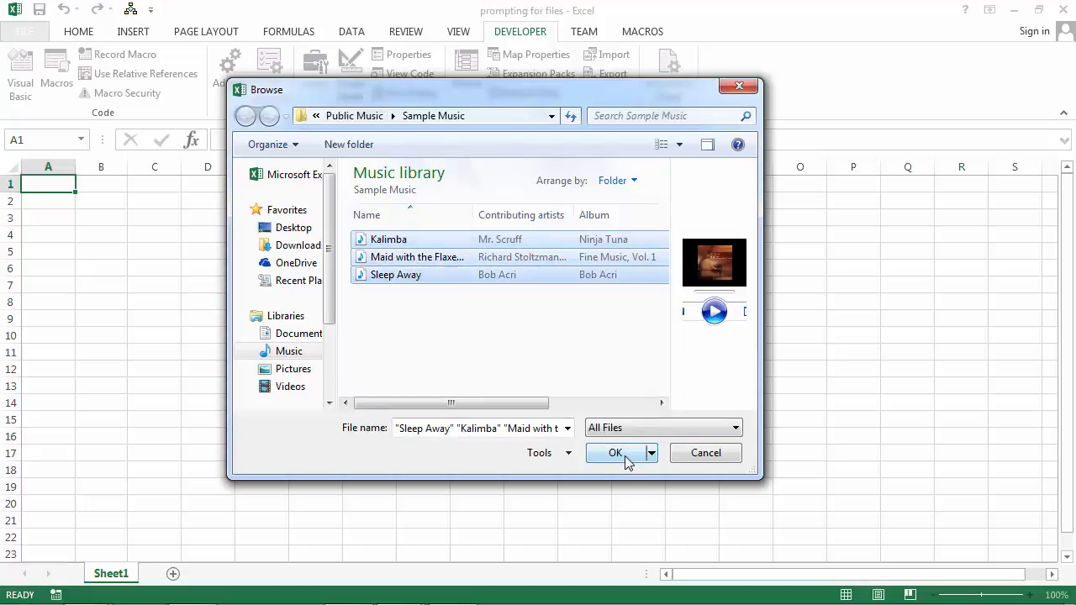
{"action": "left_click", "coordinate": [614, 452]}
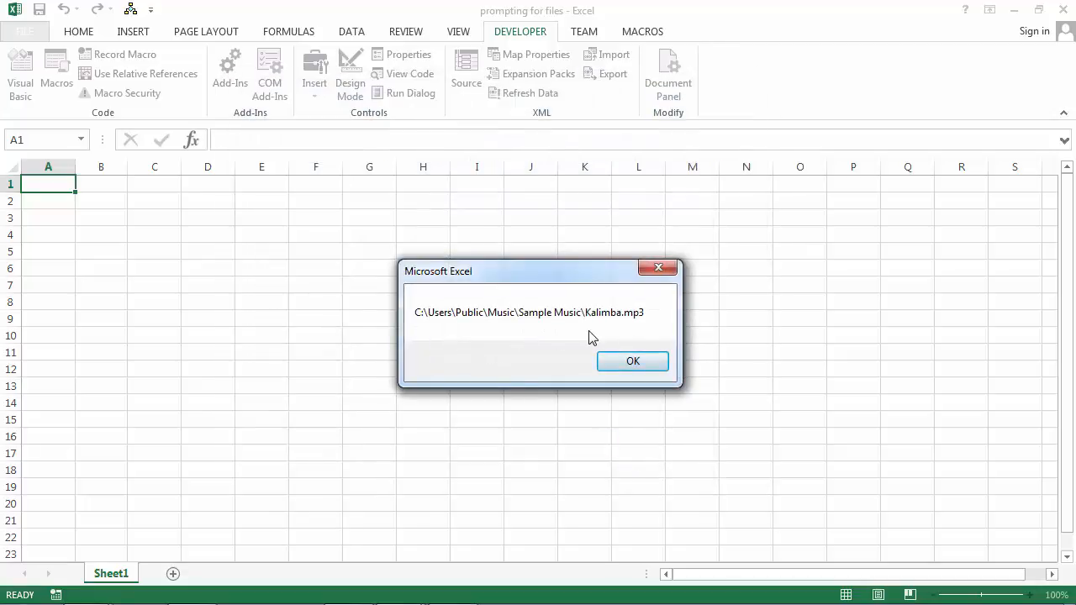
Acknowledge the path message for each of the three selected tracks
{"action": "left_click", "coordinate": [632, 360]}
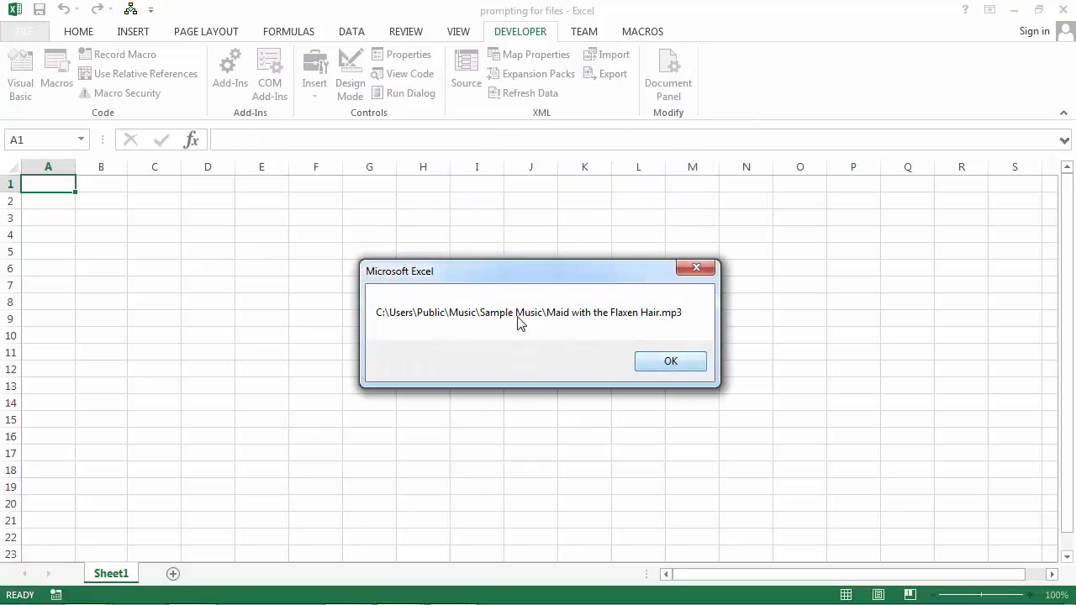
{"action": "left_click", "coordinate": [670, 361]}
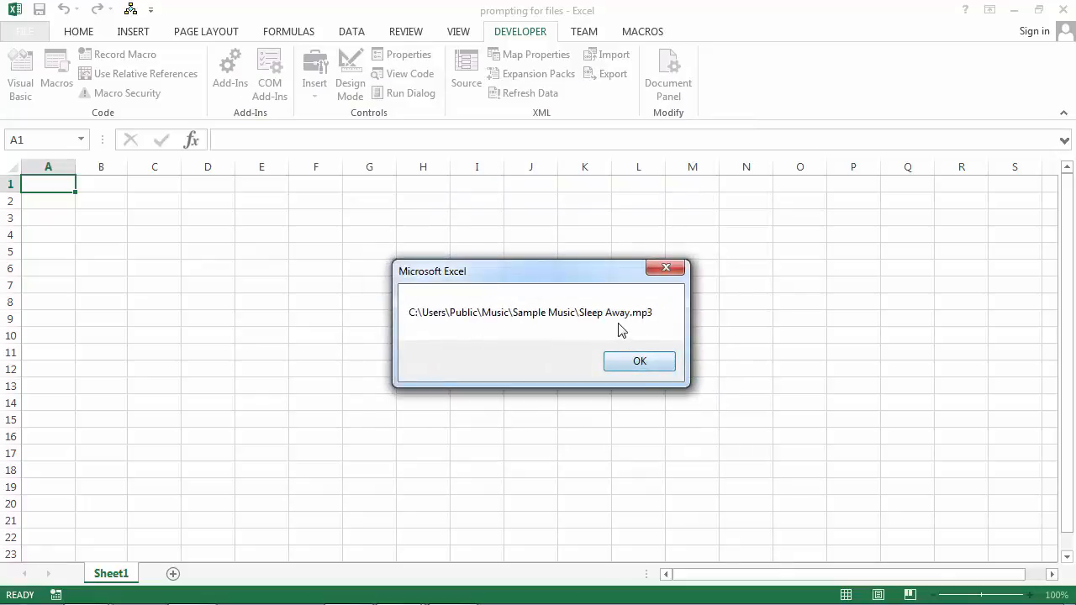
{"action": "left_click", "coordinate": [638, 360]}
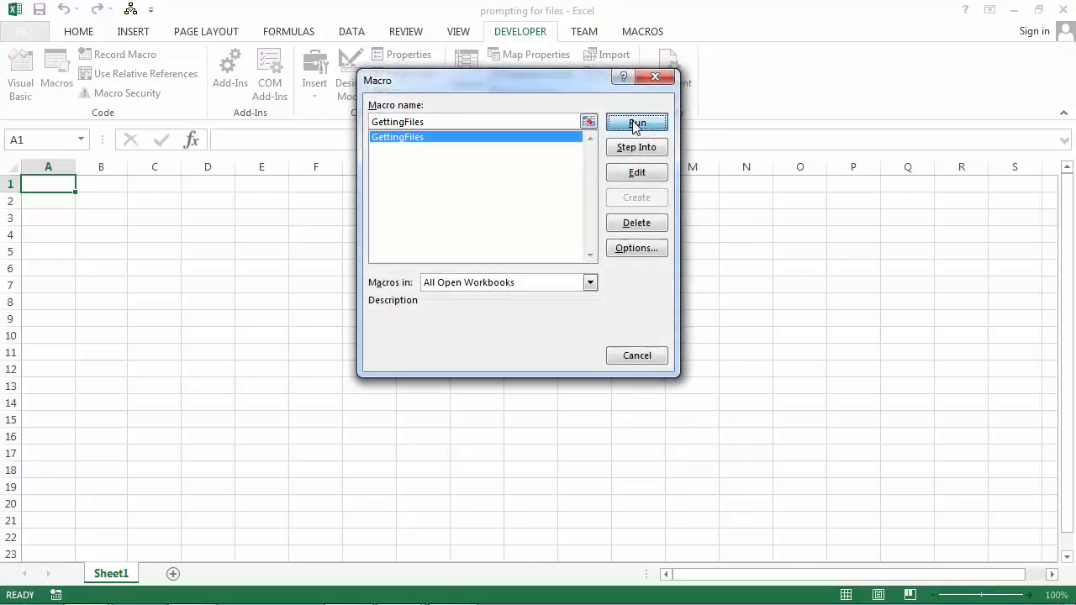
Rerun GettingFiles, inspect the default folder path, cancel, and return to the code
{"action": "left_click", "coordinate": [637, 121]}
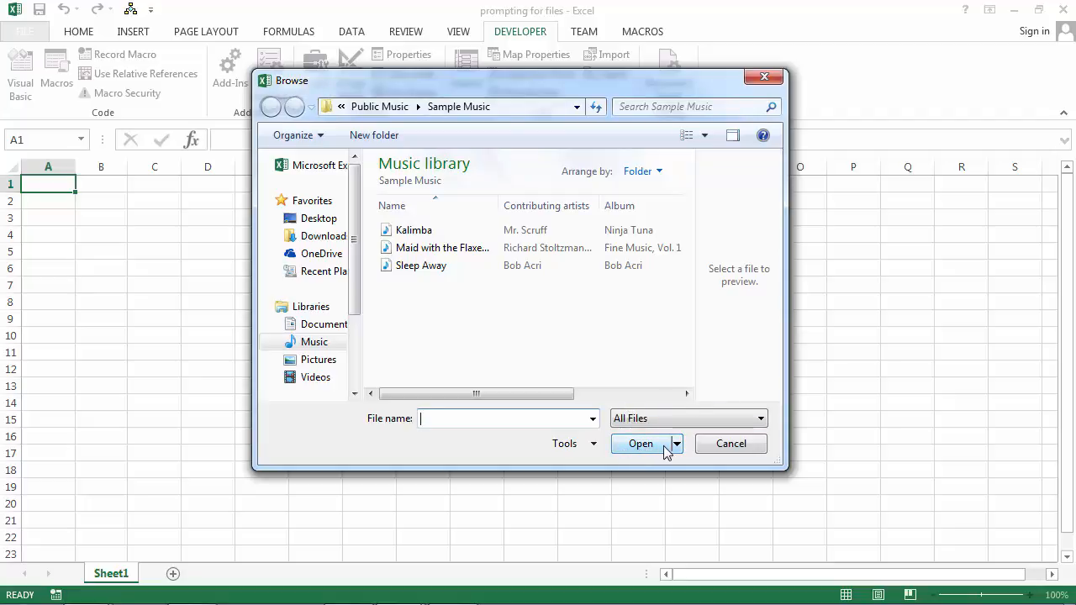
{"action": "left_click", "coordinate": [454, 107]}
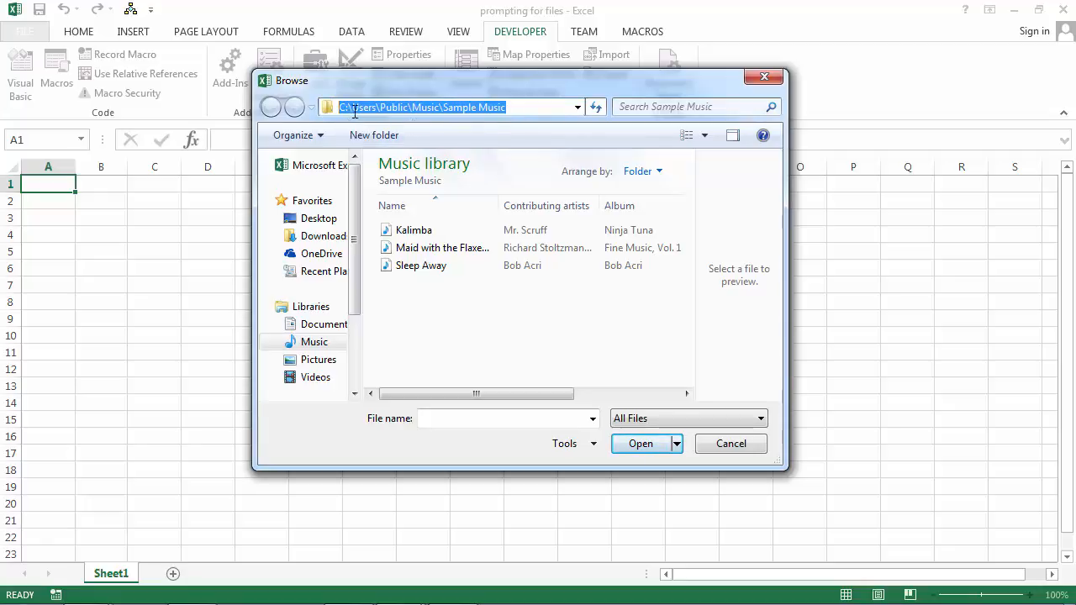
{"action": "left_click", "coordinate": [729, 442]}
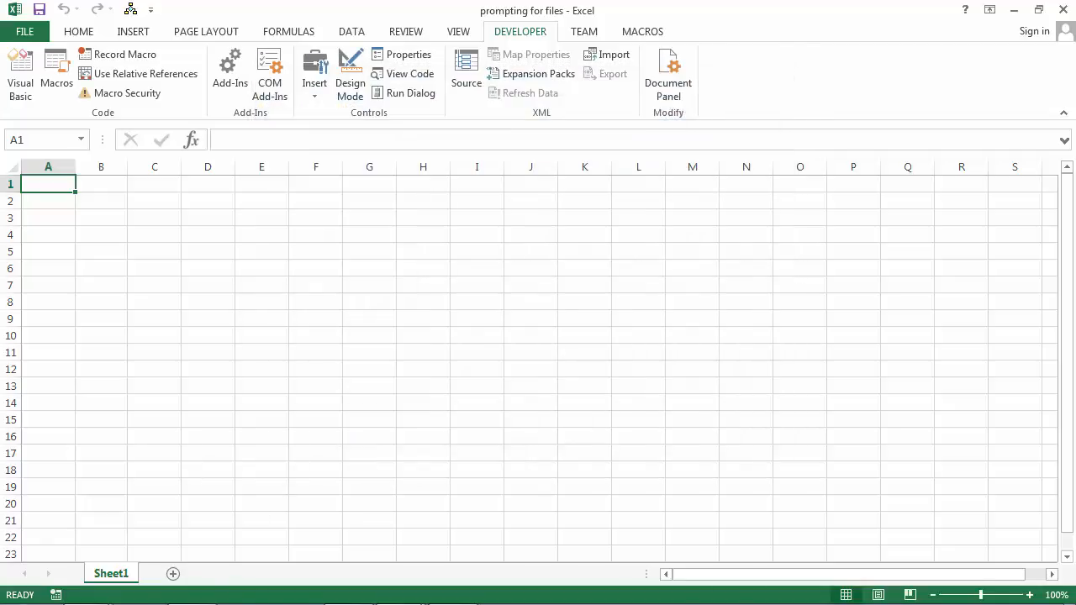
{"action": "mouse_move", "coordinate": [395, 587]}
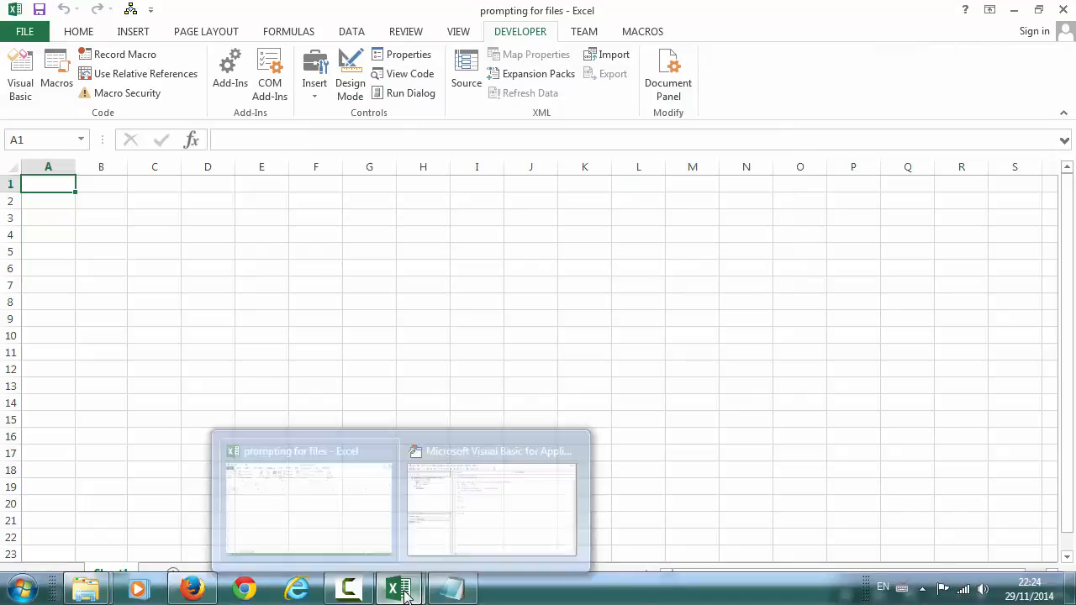
{"action": "left_click", "coordinate": [490, 510]}
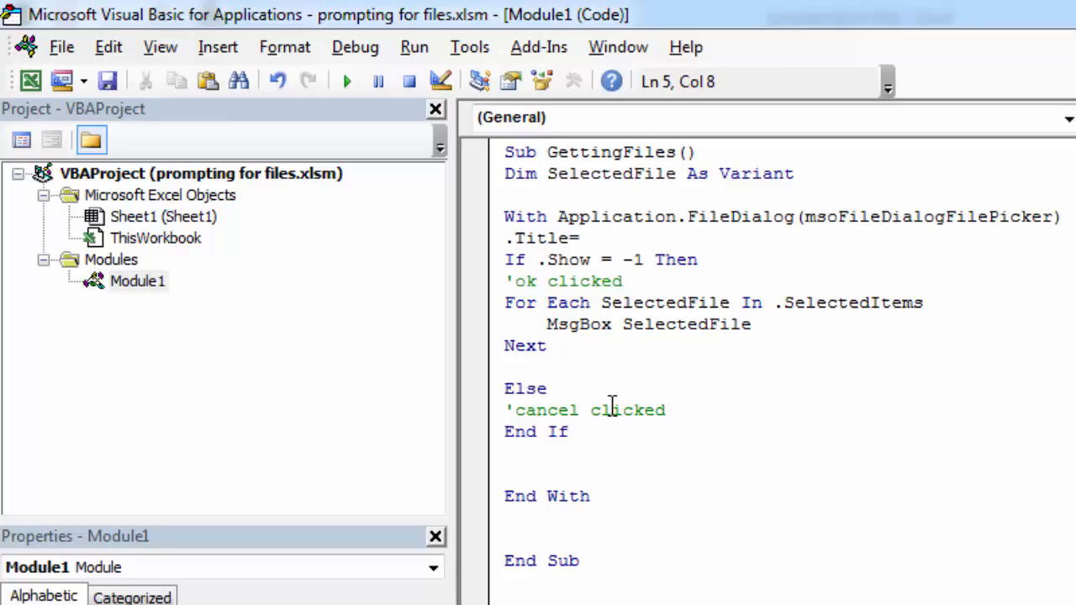
Set the picker's .Title to "Select files" and .ButtonName to "Confirm"
{"action": "type", "text": "\"\""}
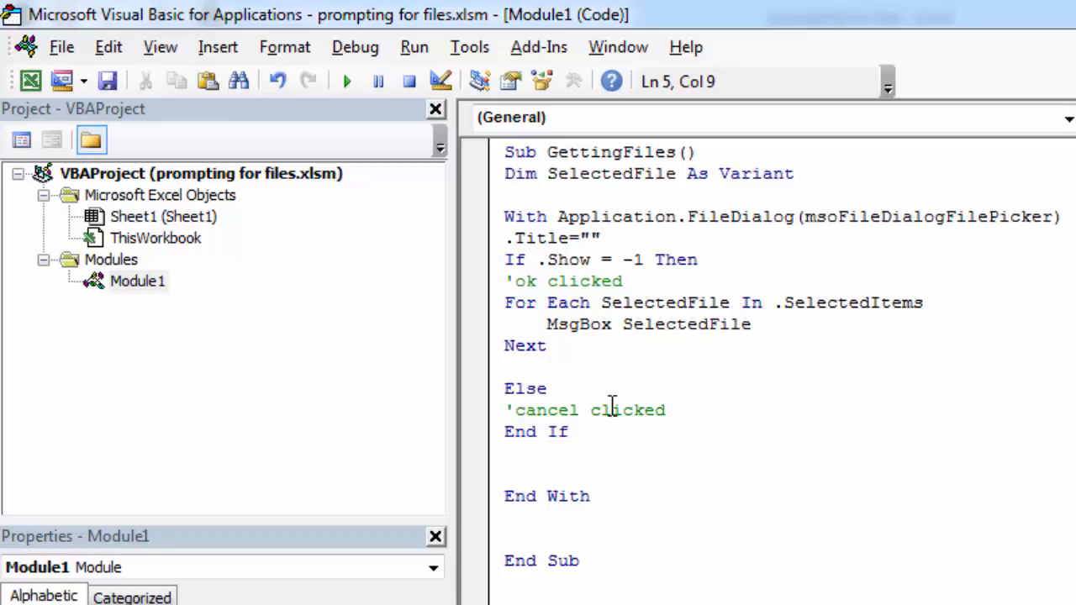
{"action": "type", "text": "Select files"}
{"action": "type", "text": ".ButtonName="}
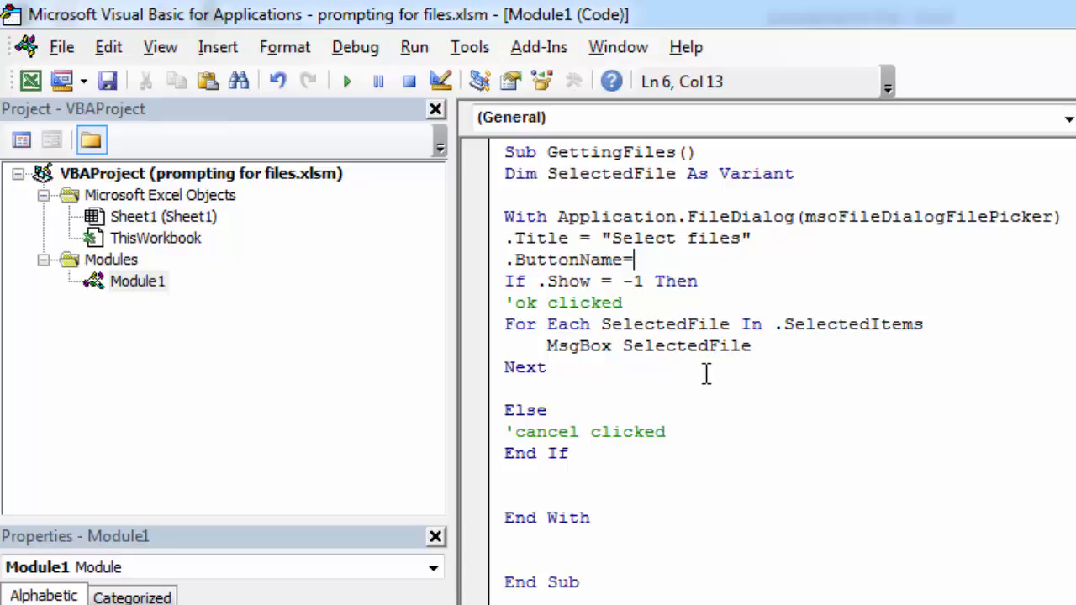
{"action": "type", "text": "\""}
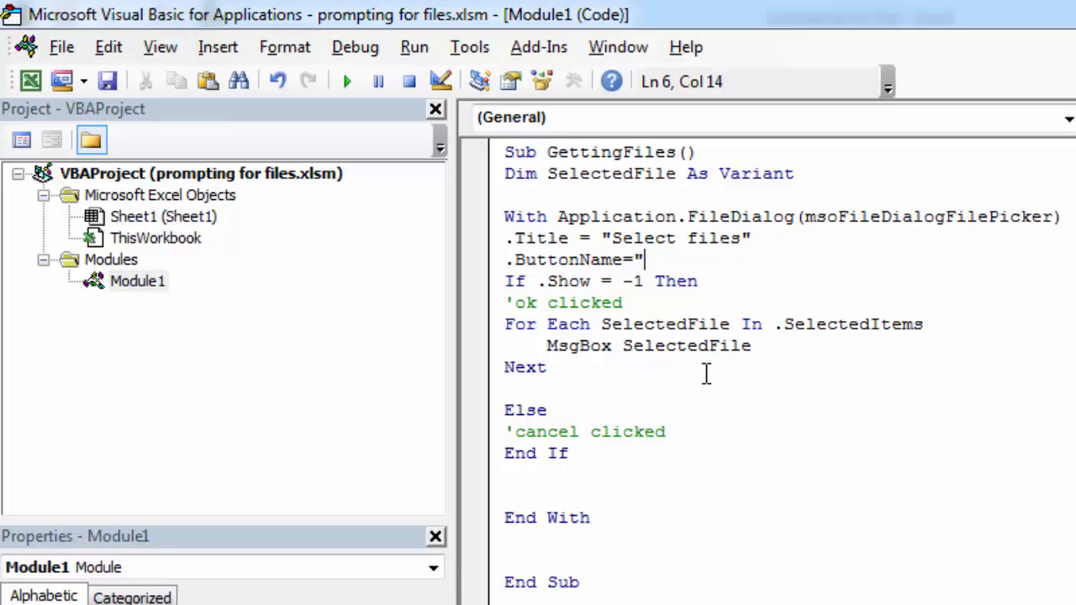
{"action": "type", "text": "Confirm"}
{"action": "type", "text": "."}
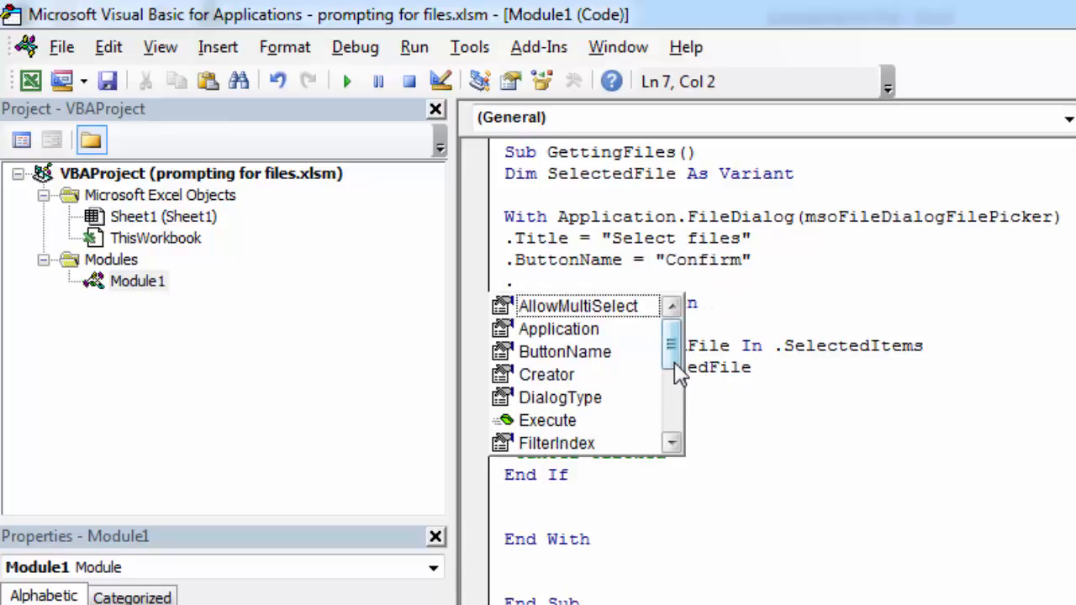
Begin the .InitialFileName line with C:\ as the starting location
{"action": "scroll", "scroll_direction": "down", "scroll_amount": 3}
{"action": "type", "text": "InitialFileName"}
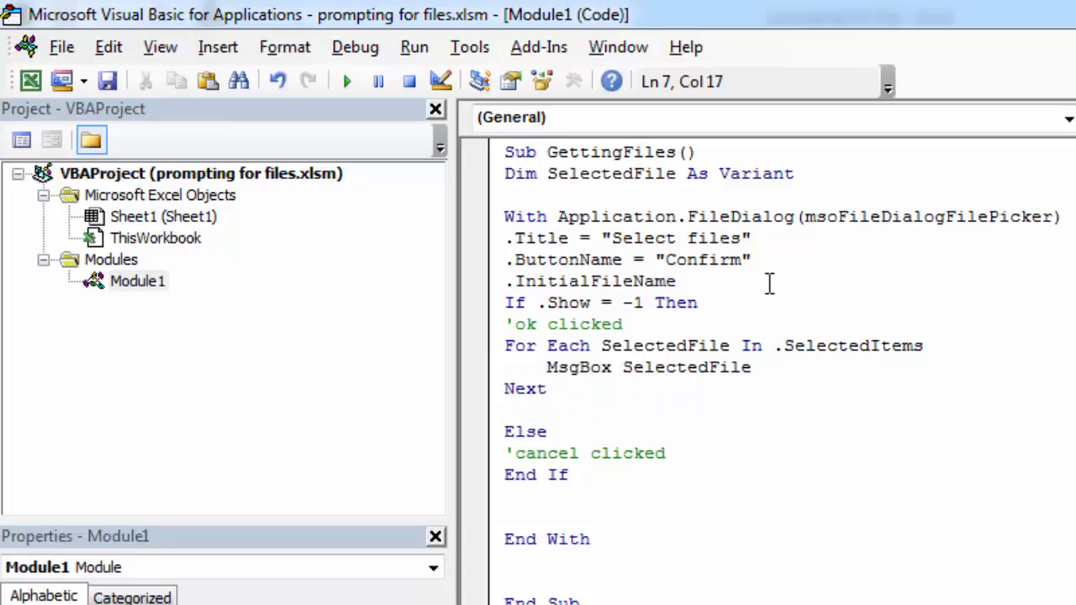
{"action": "type", "text": "="}
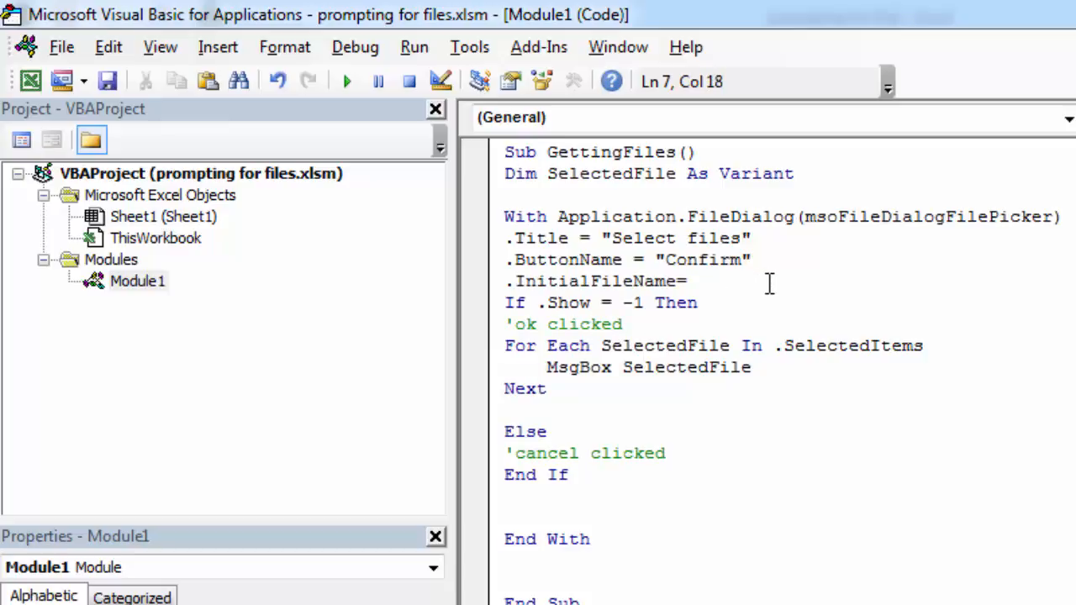
{"action": "type", "text": "\""}
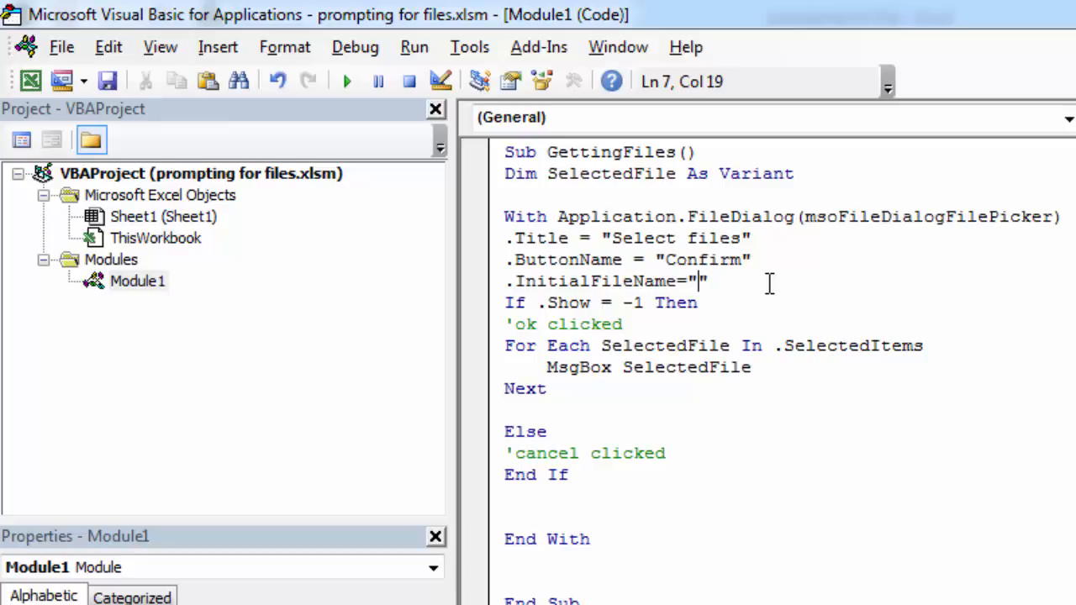
{"action": "type", "text": "C:\\"}
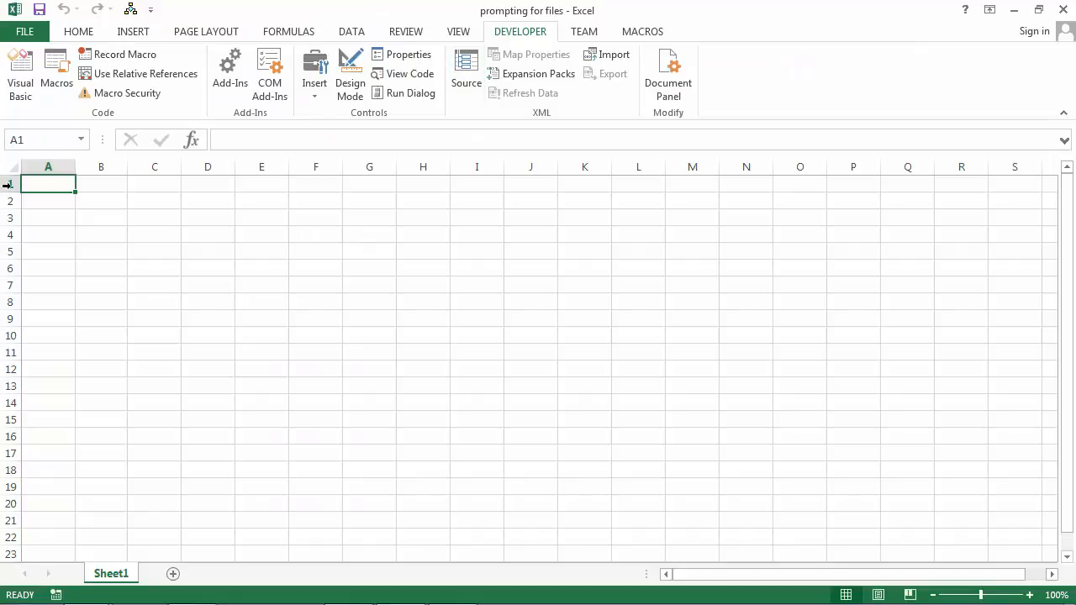
Run GettingFiles and navigate the Select files picker to Music > Sample Music
{"action": "left_click", "coordinate": [55, 74]}
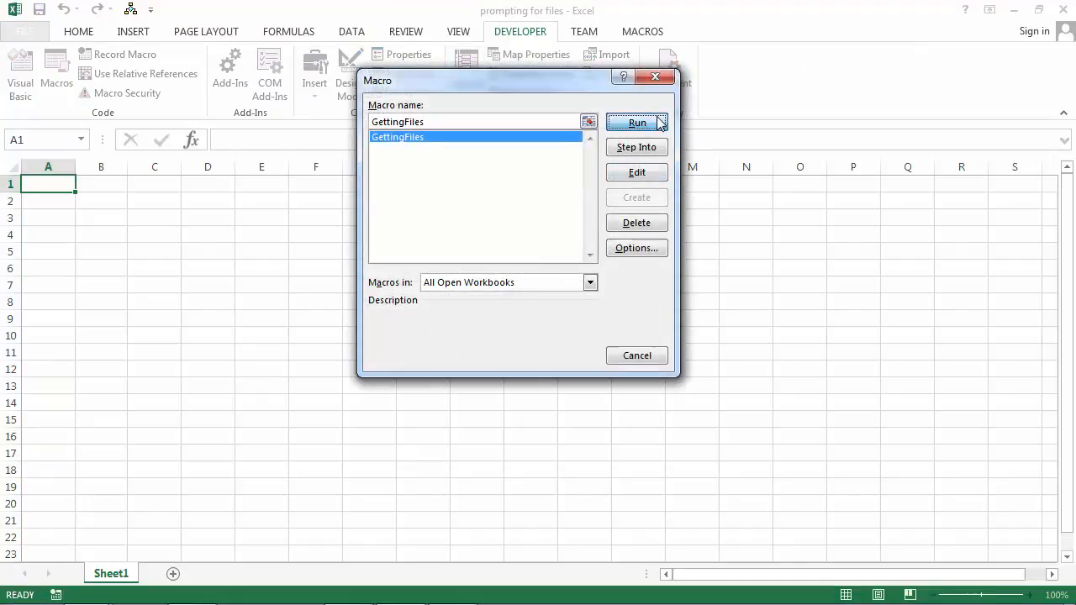
{"action": "left_click", "coordinate": [636, 122]}
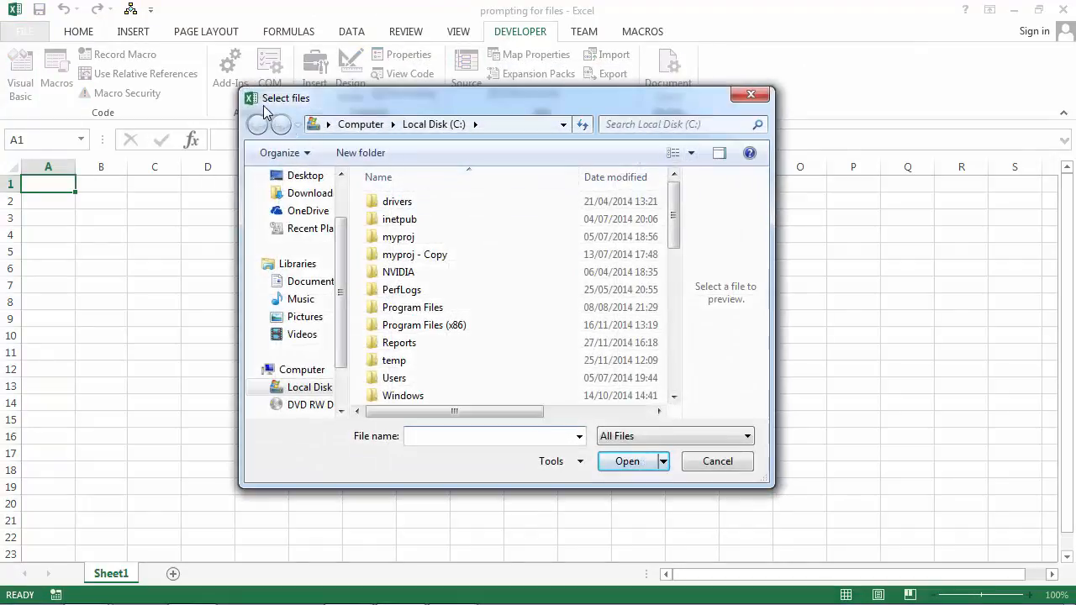
{"action": "mouse_move", "coordinate": [626, 368]}
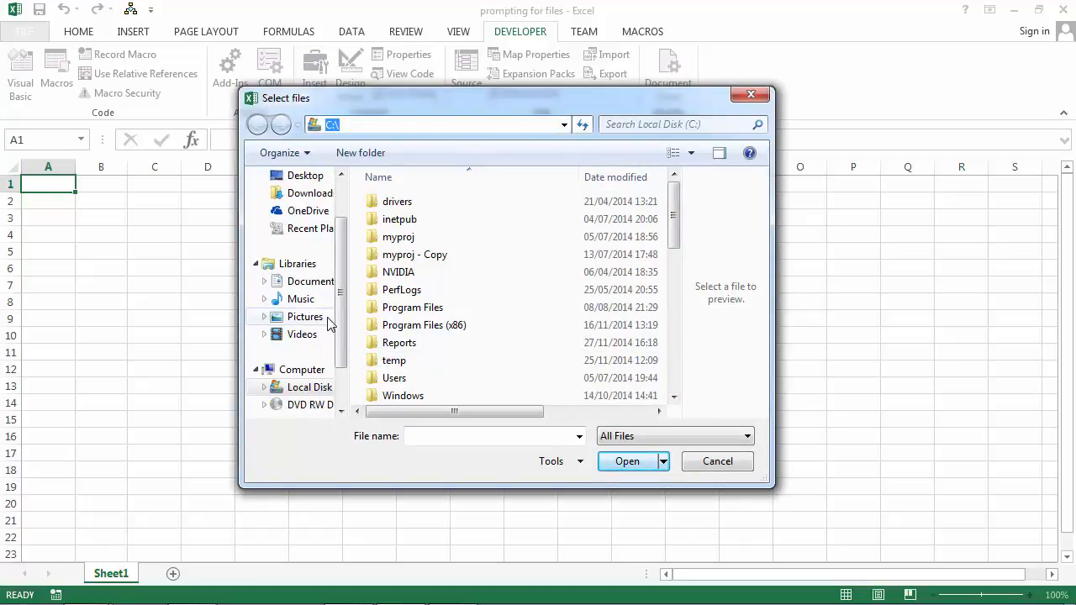
{"action": "left_click", "coordinate": [300, 298]}
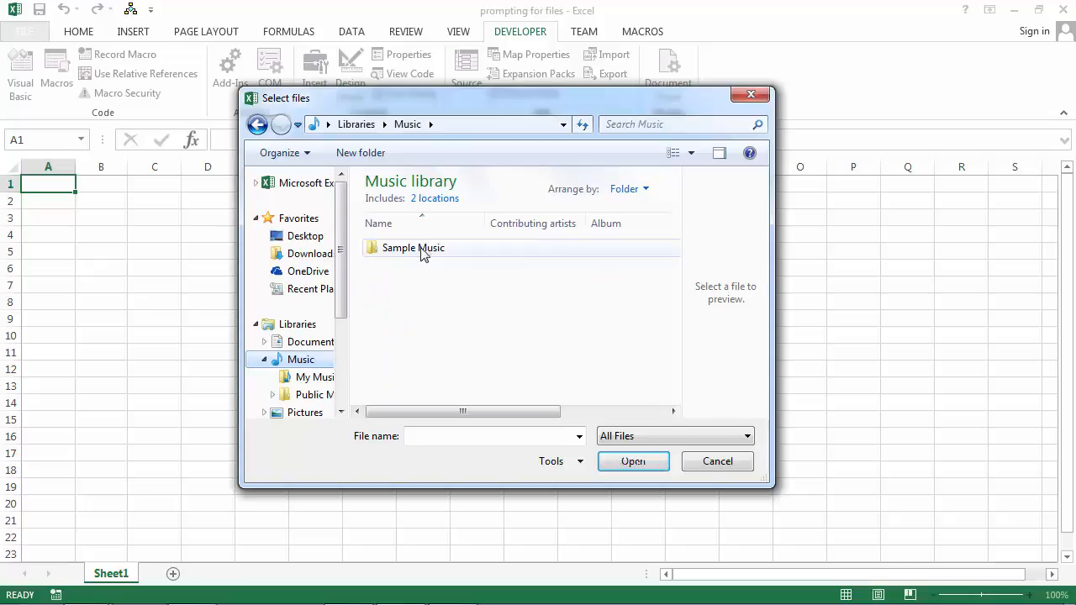
{"action": "mouse_move", "coordinate": [632, 461]}
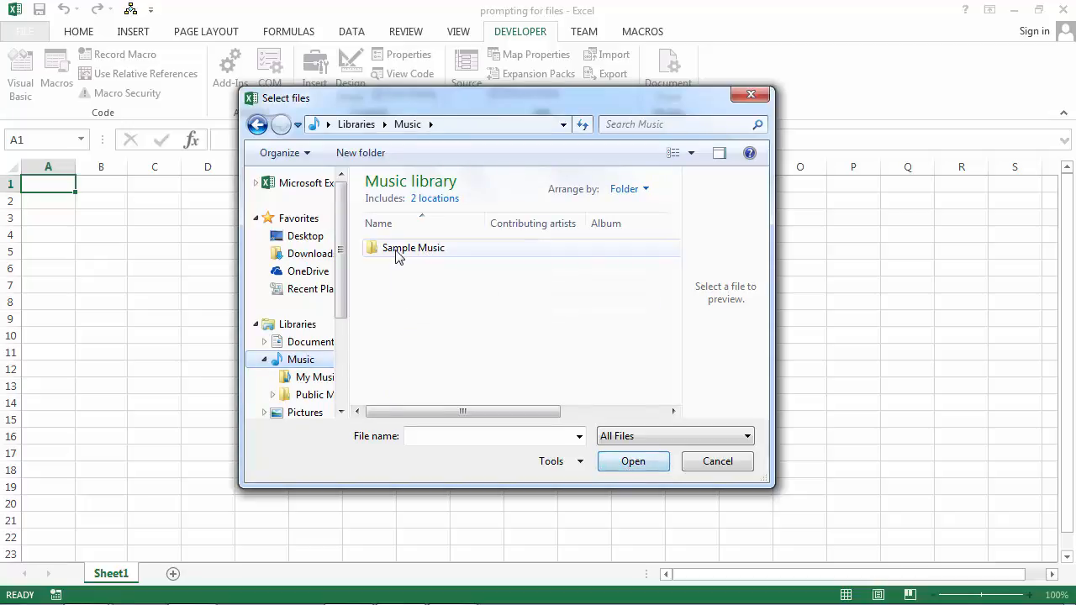
{"action": "double_click", "coordinate": [413, 247]}
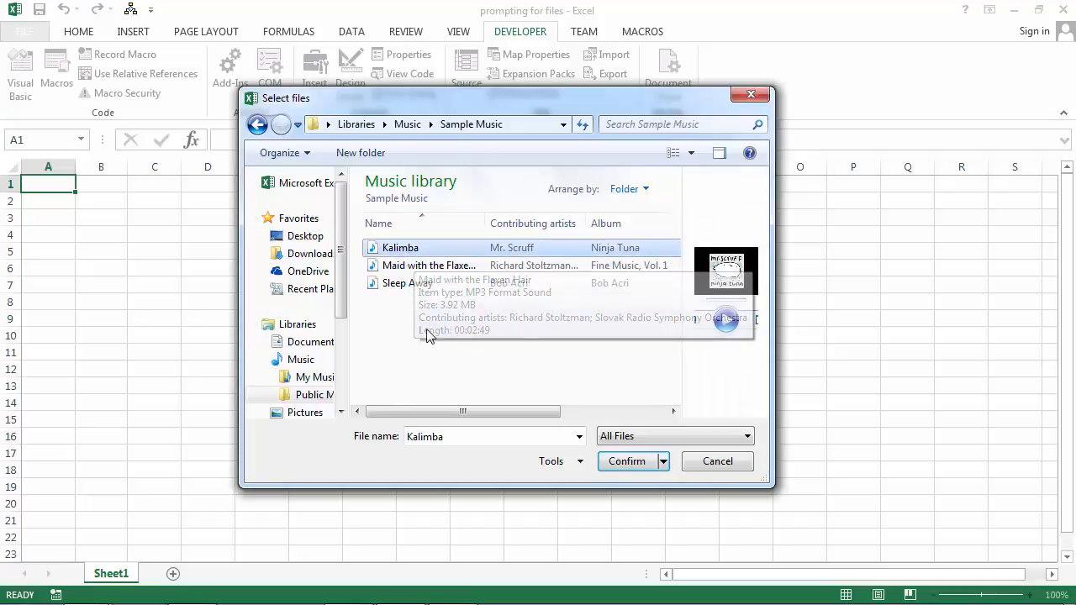